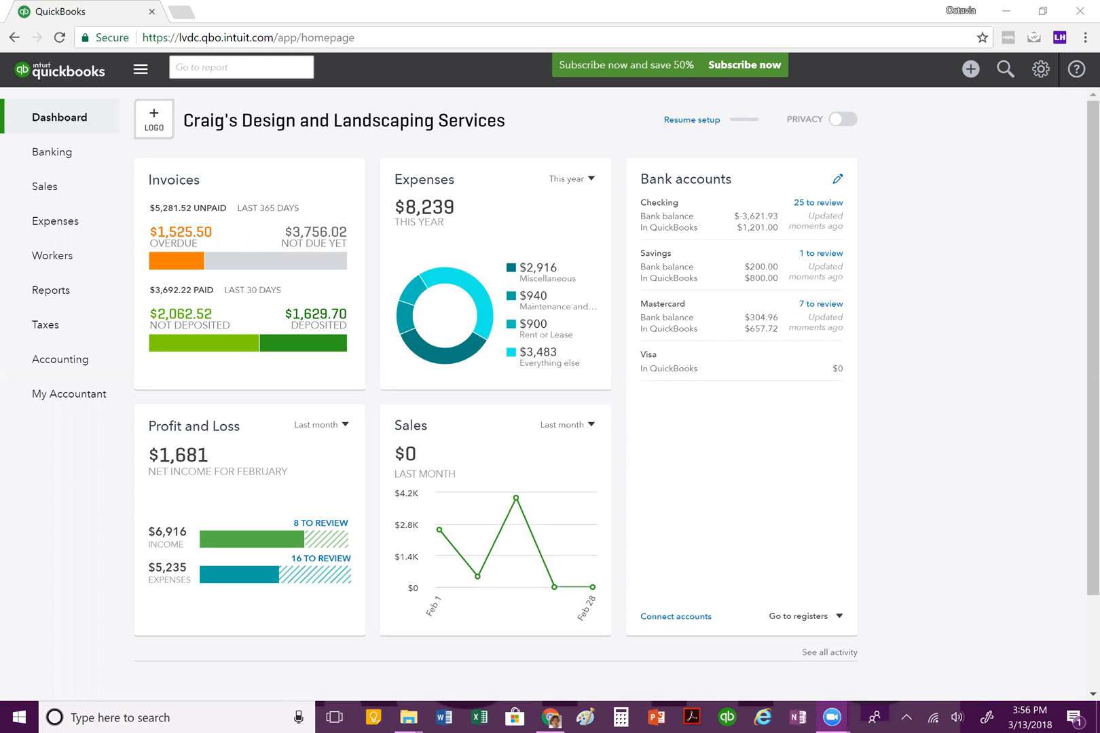
mouse_move(409, 283)
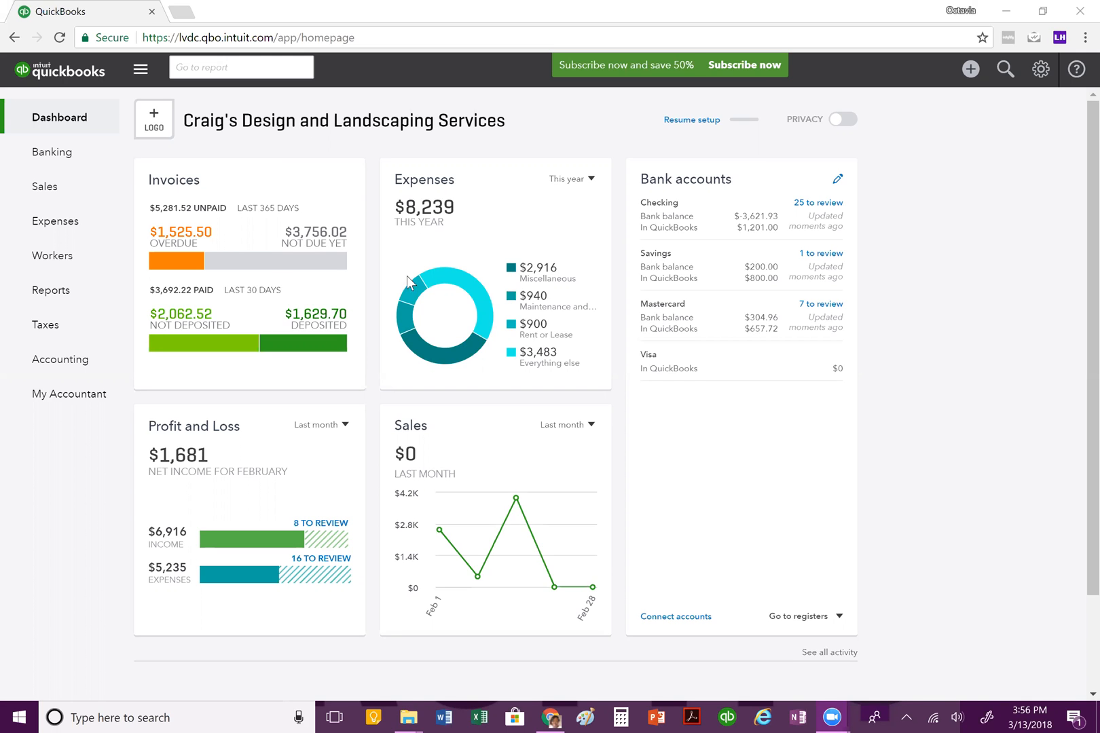
mouse_move(844, 119)
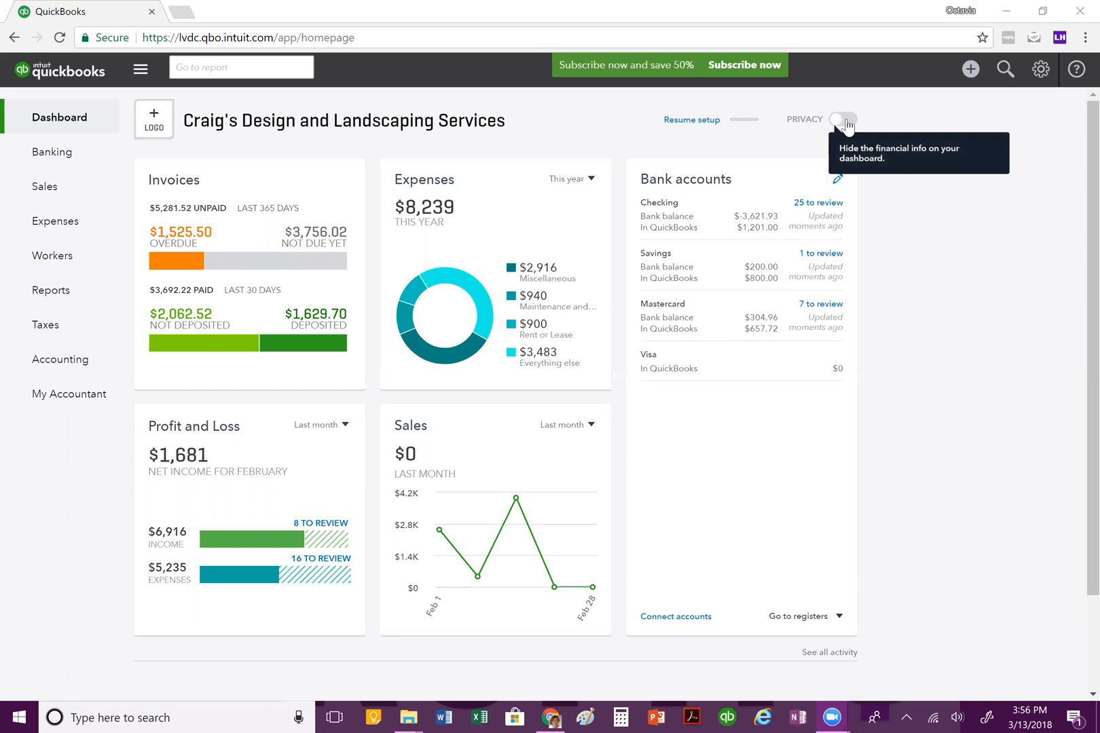
Turn the dashboard Privacy toggle on so all financial cards go blank
click(844, 119)
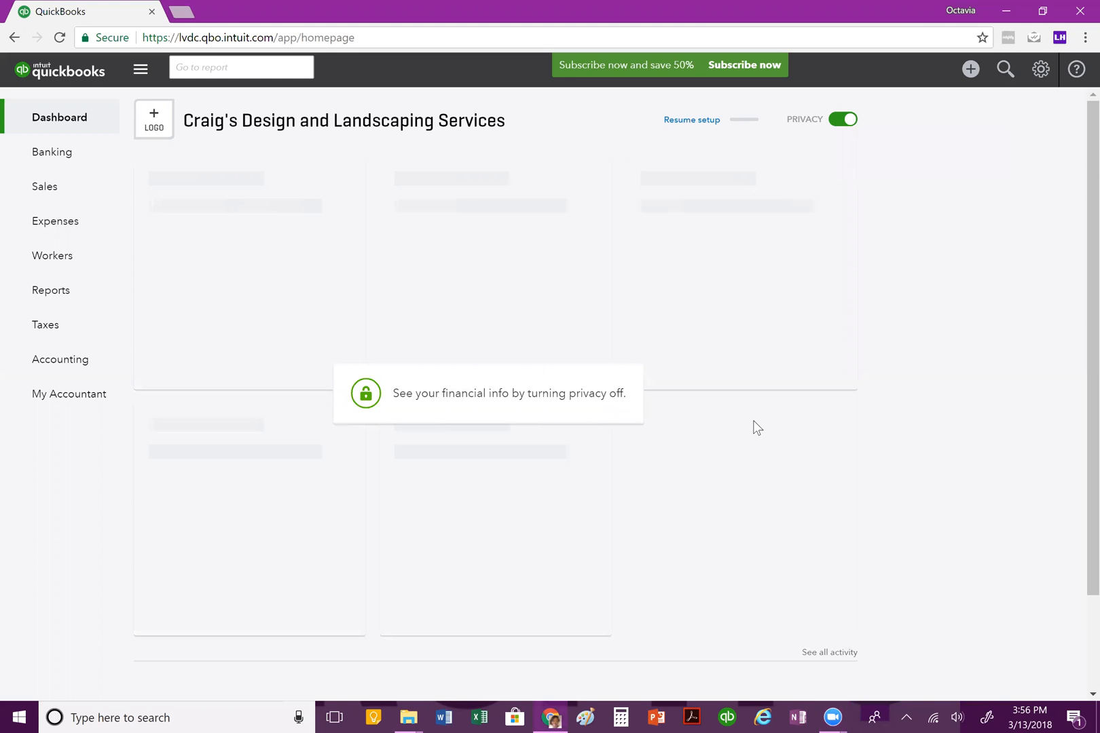
mouse_move(745, 411)
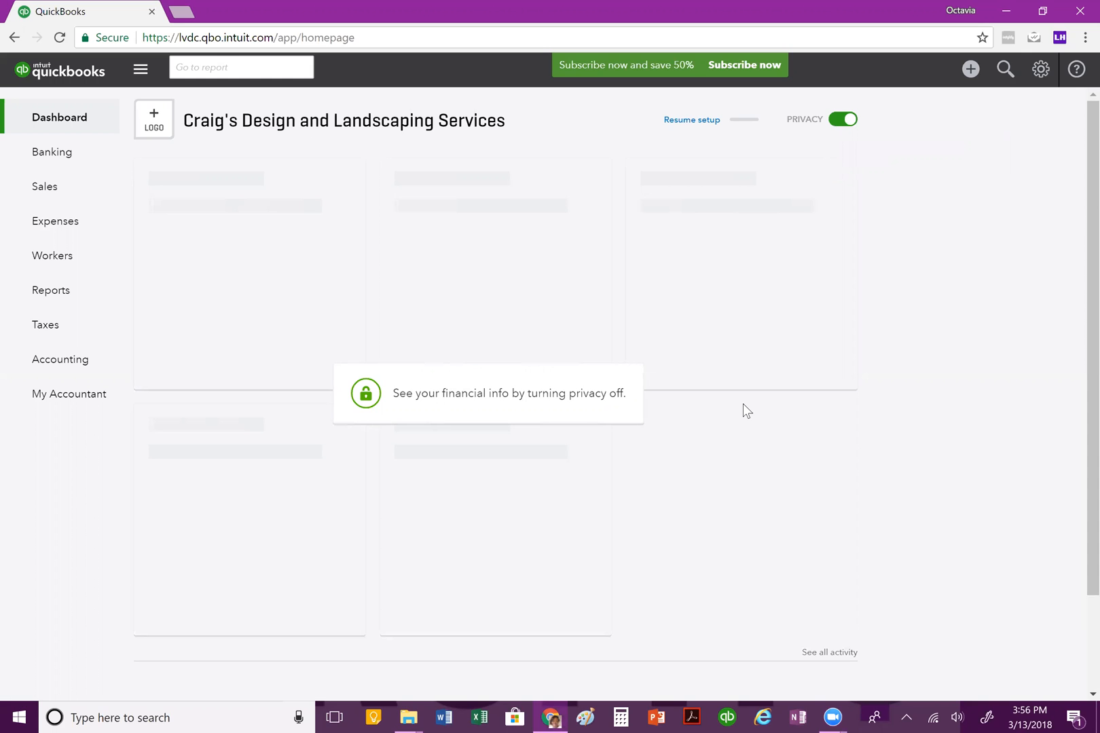
mouse_move(772, 390)
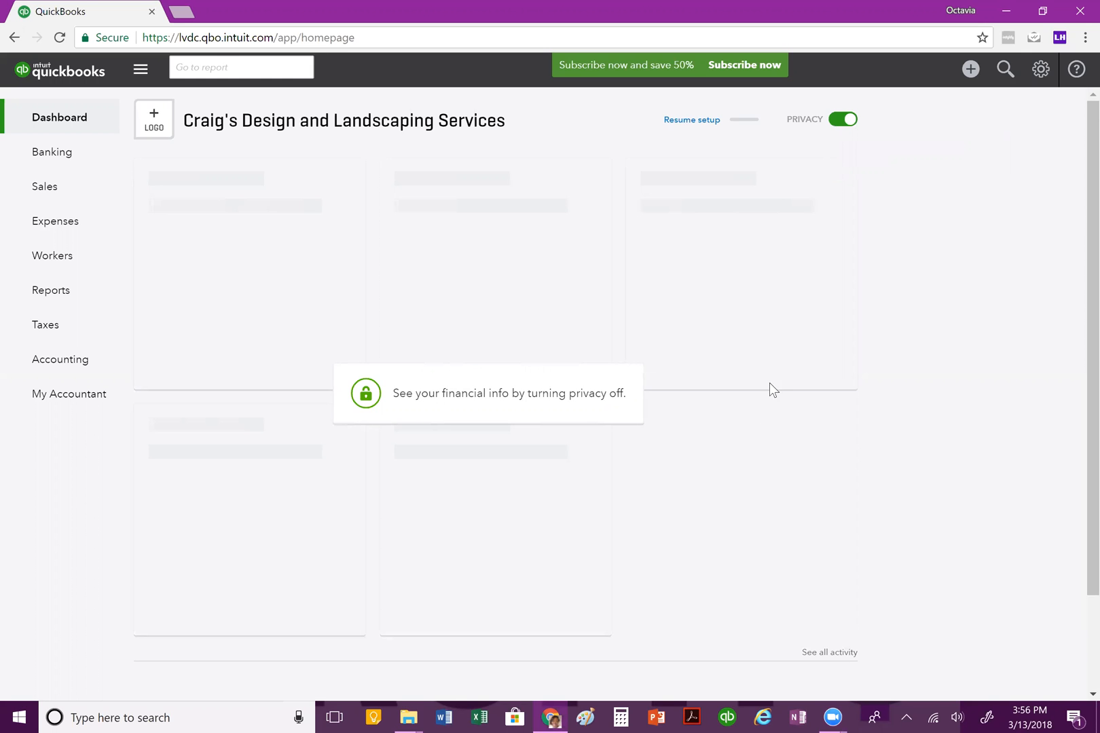
mouse_move(781, 395)
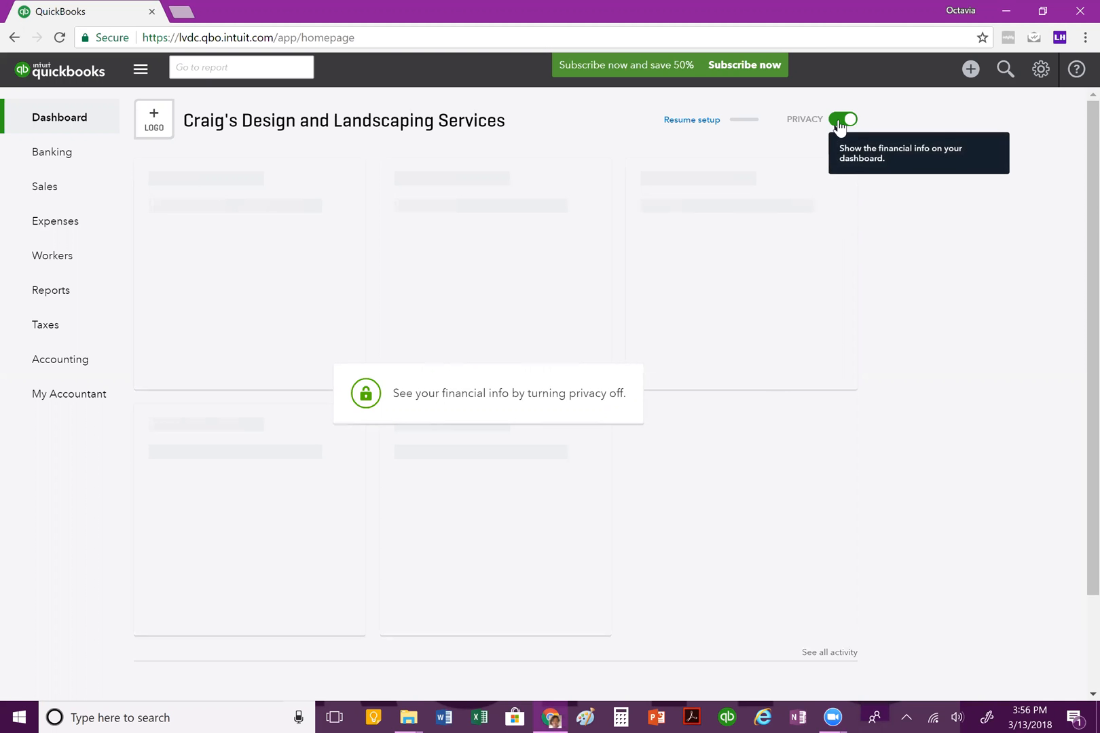
Turn Privacy off to reveal invoices, expenses, bank balances, profit and loss, and sales
click(844, 119)
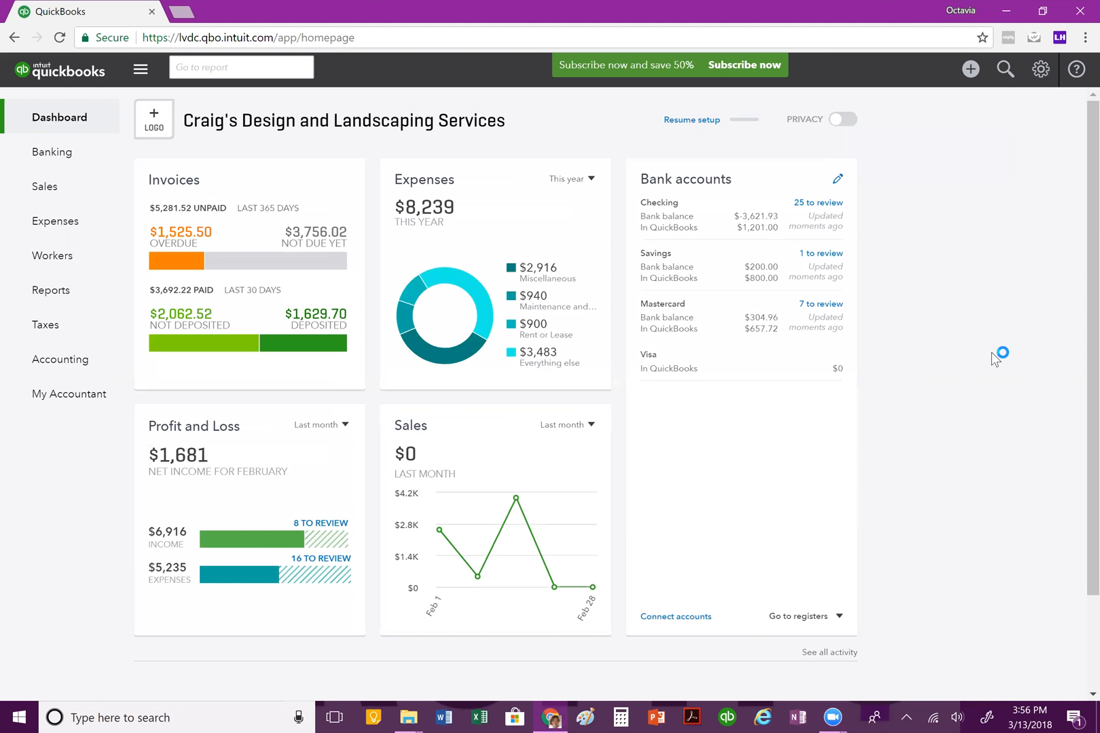
mouse_move(996, 360)
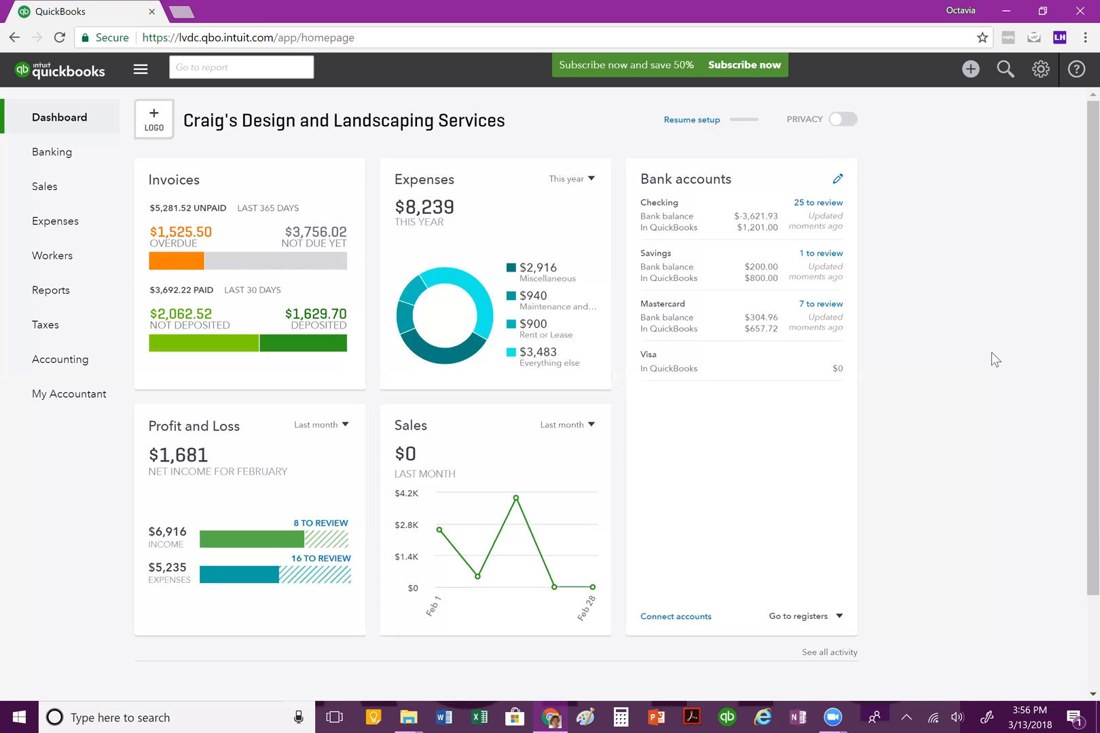
mouse_move(207, 170)
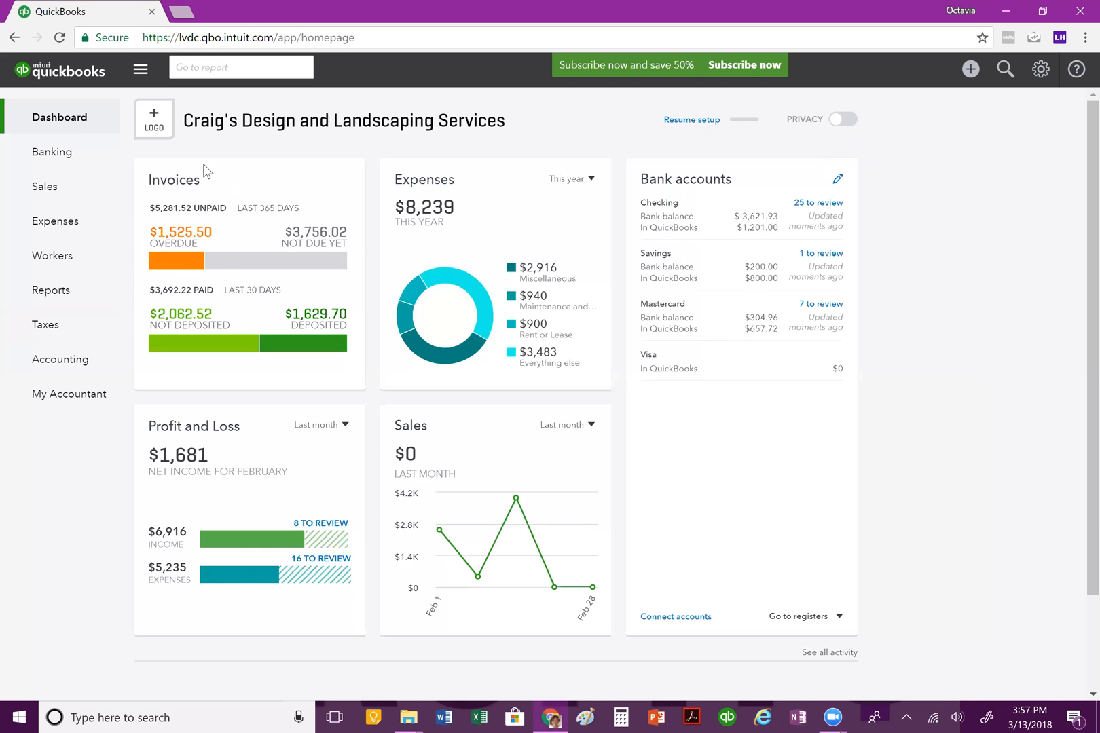
mouse_move(269, 381)
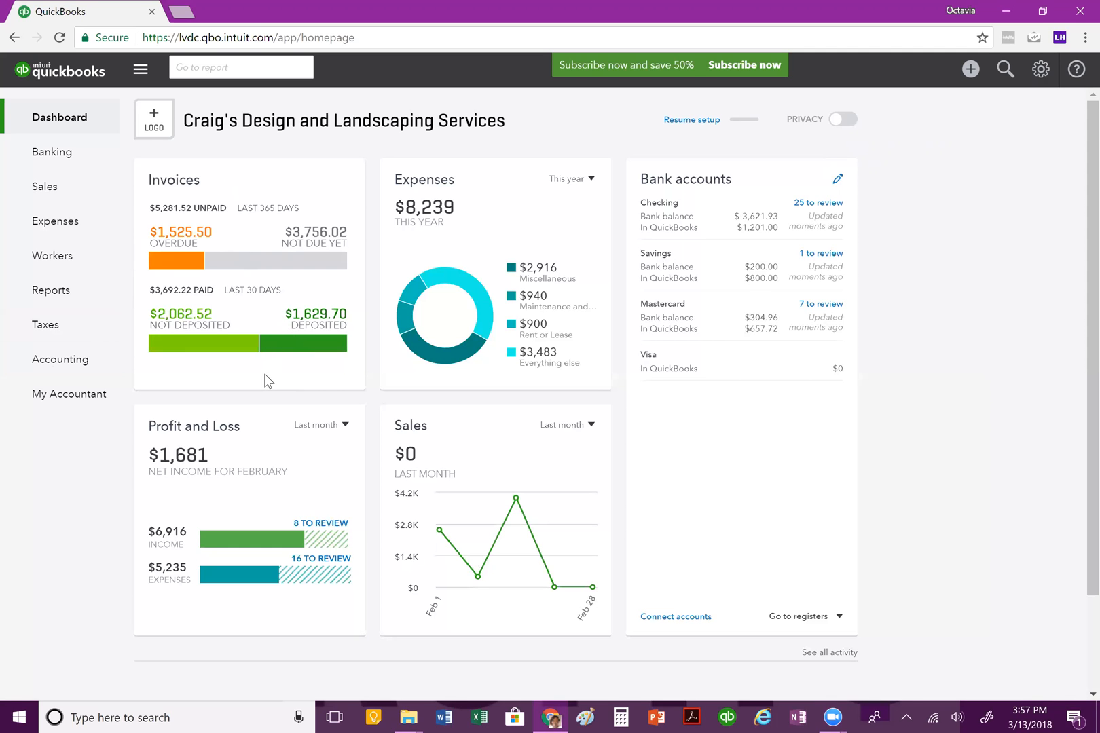
mouse_move(269, 375)
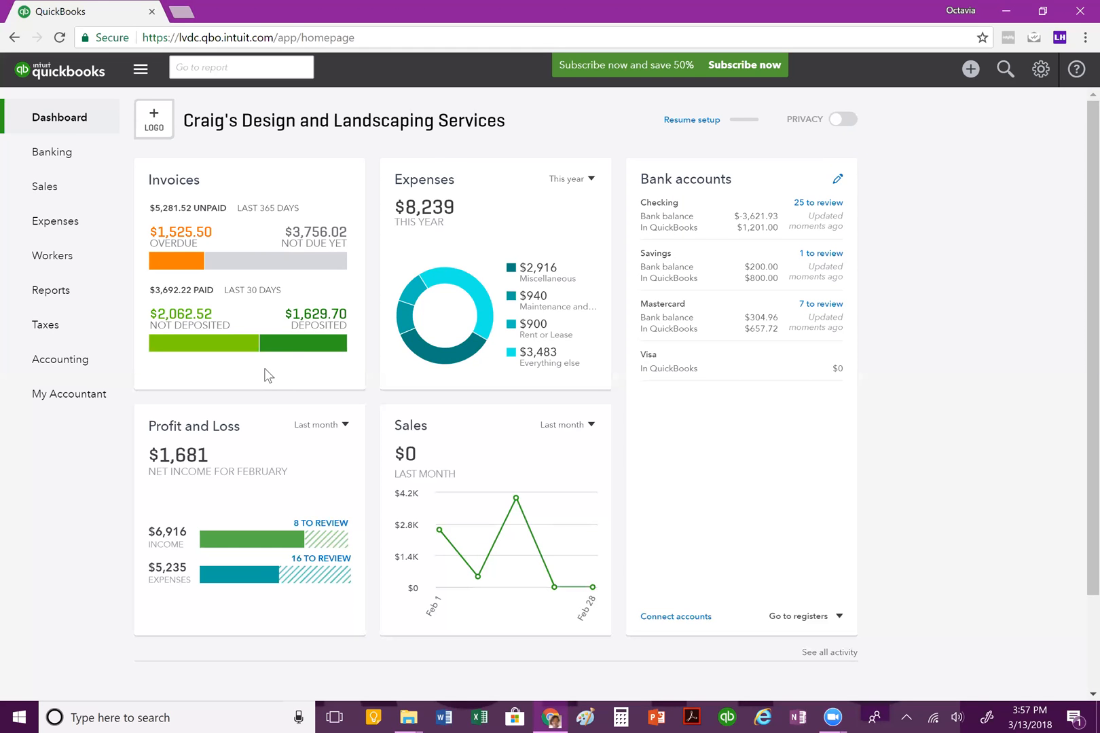
mouse_move(181, 261)
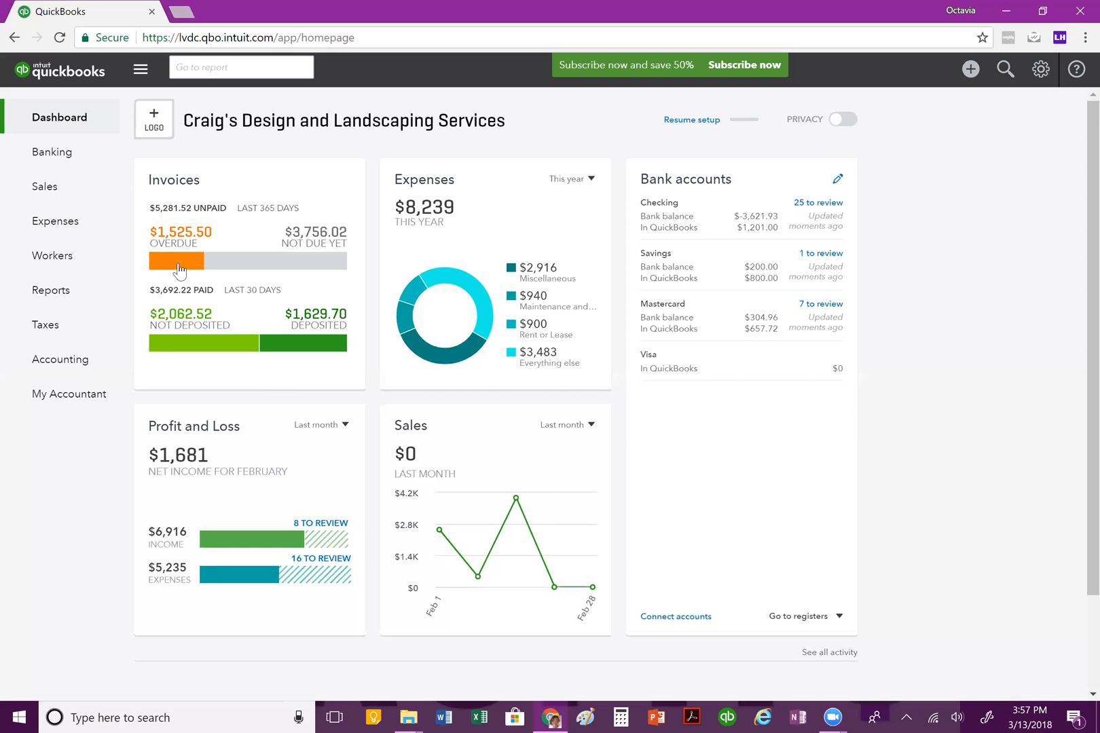
mouse_move(178, 266)
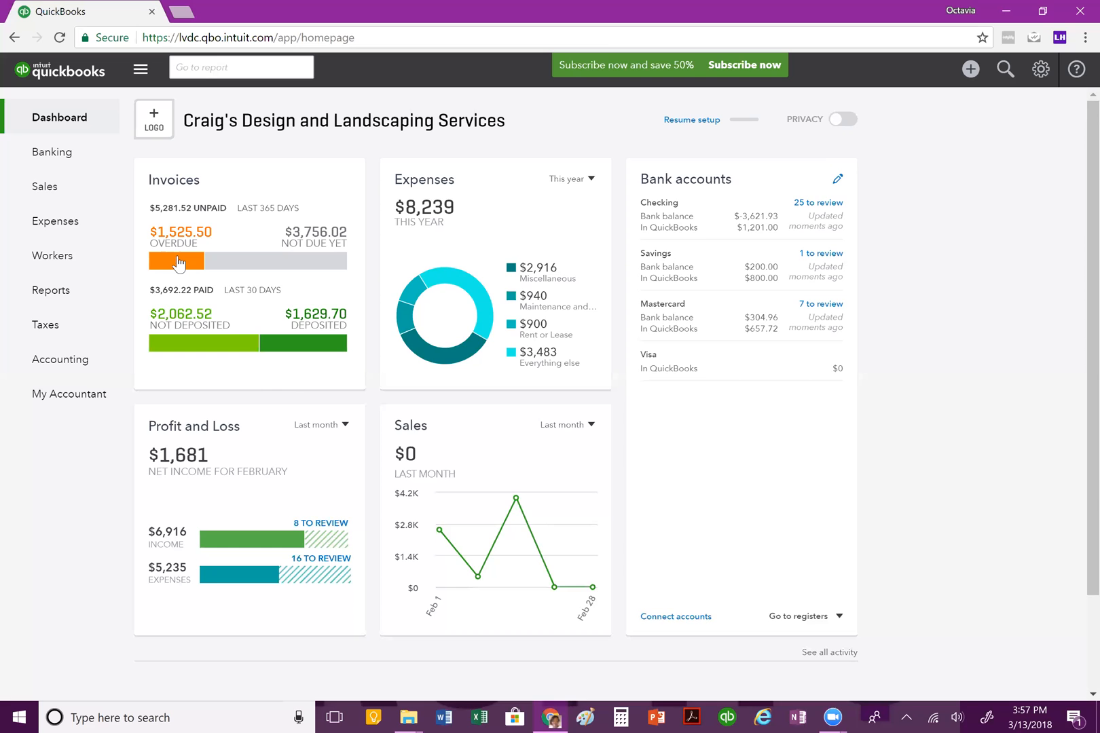
mouse_move(231, 239)
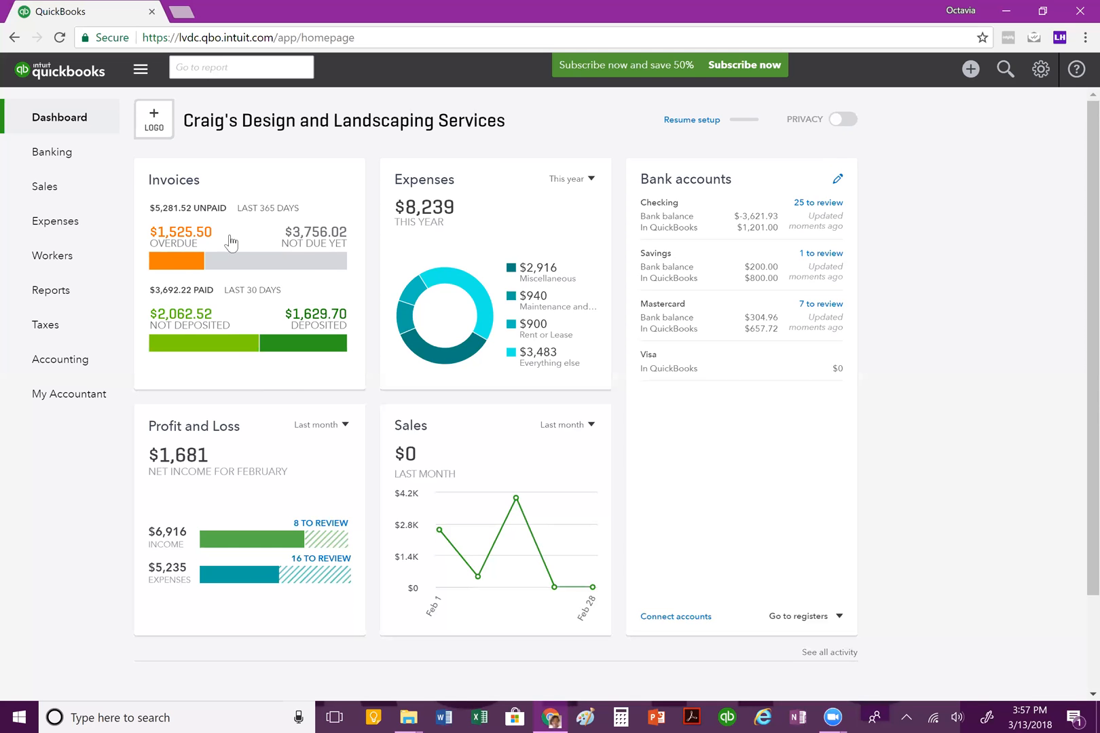
mouse_move(331, 245)
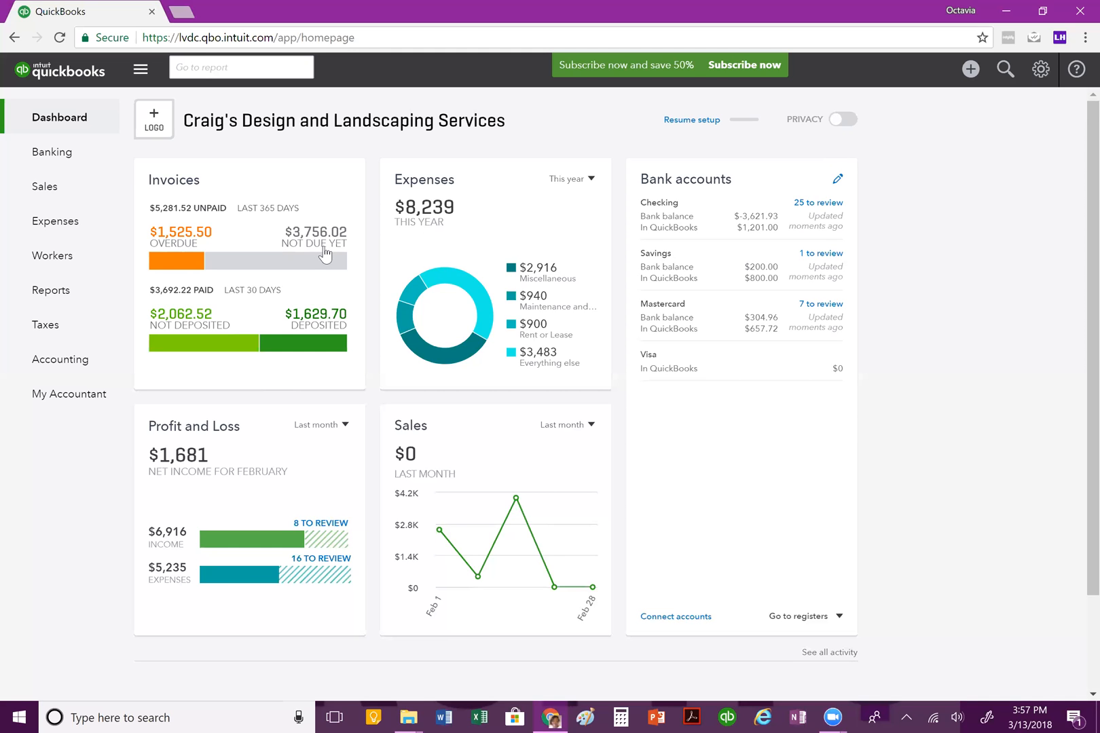
mouse_move(322, 252)
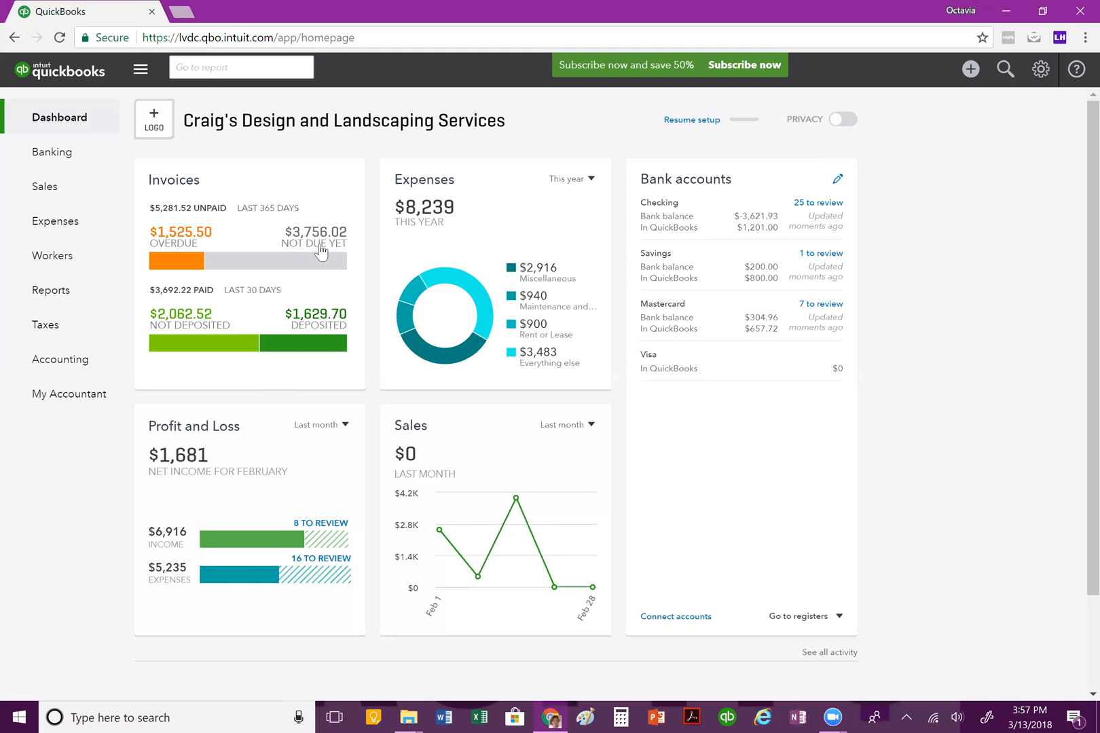
mouse_move(316, 248)
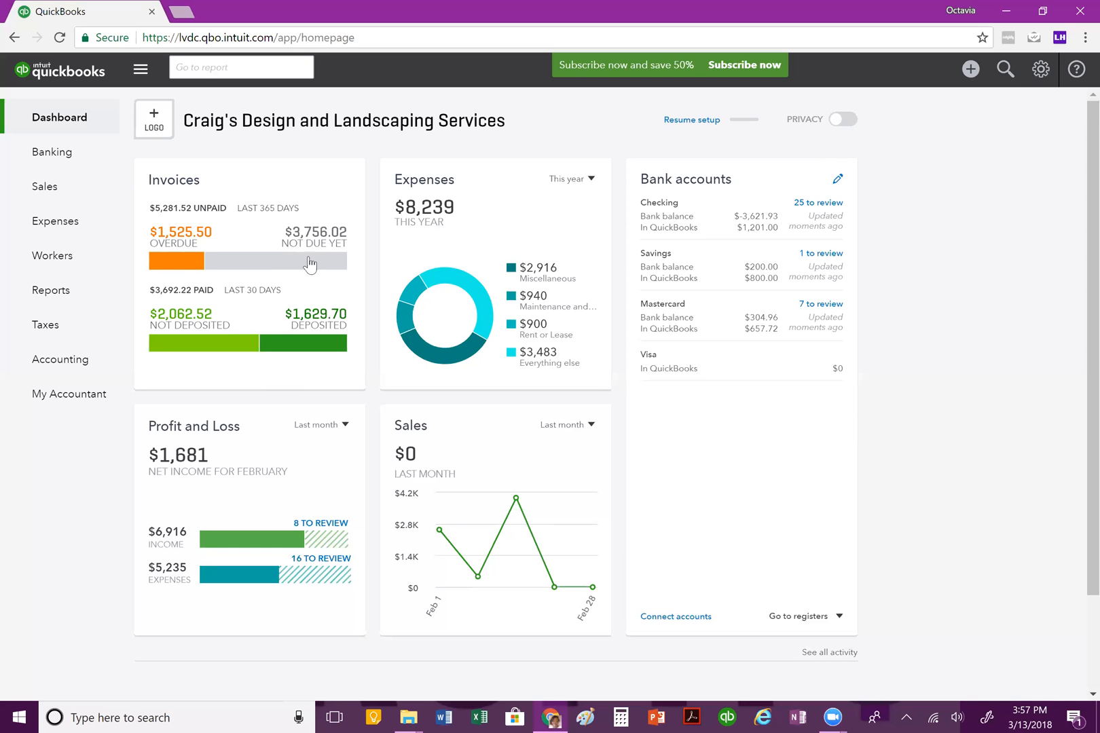
mouse_move(187, 337)
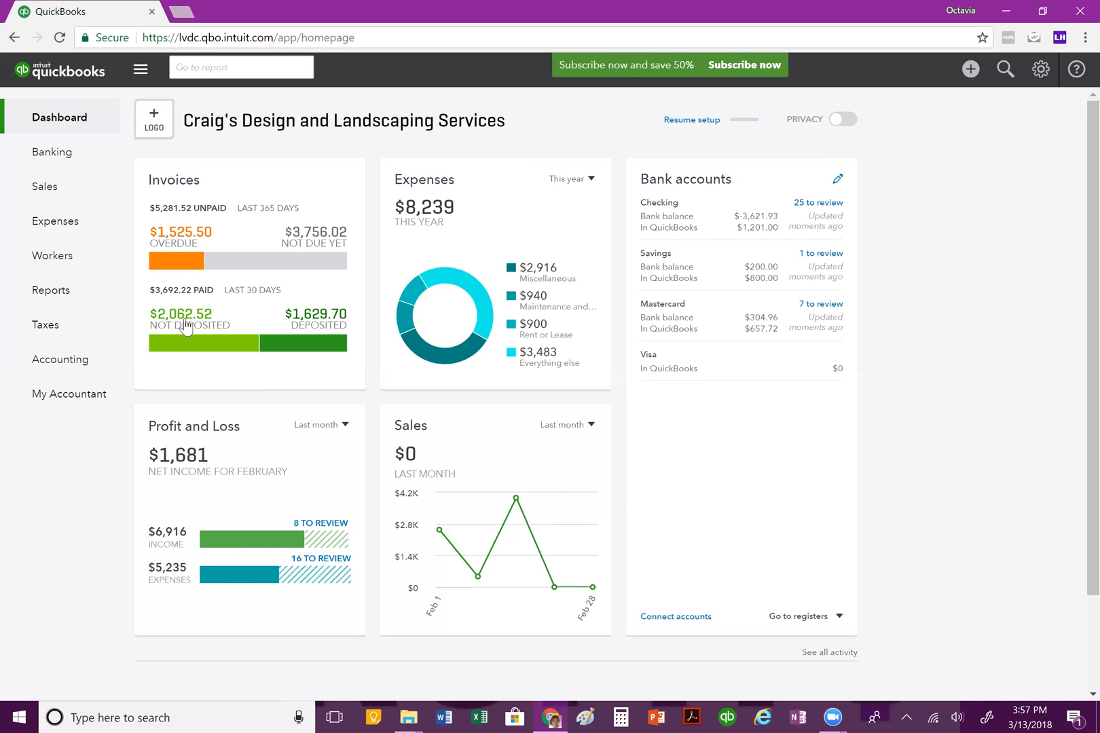
mouse_move(190, 336)
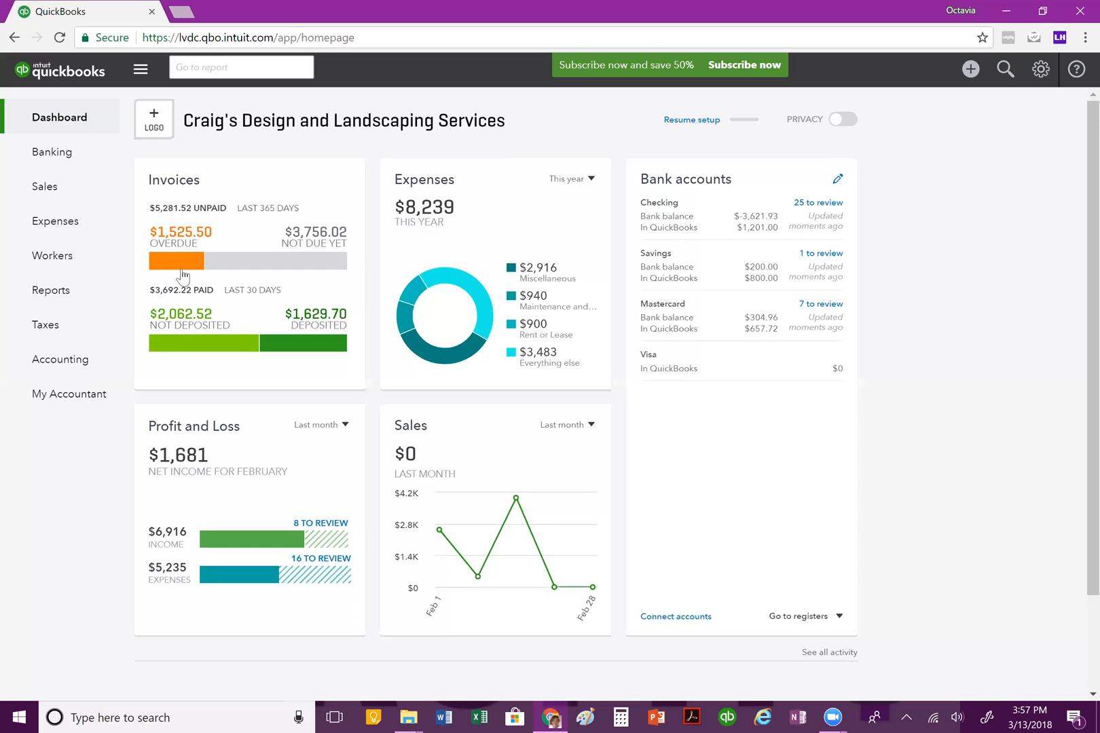
mouse_move(185, 261)
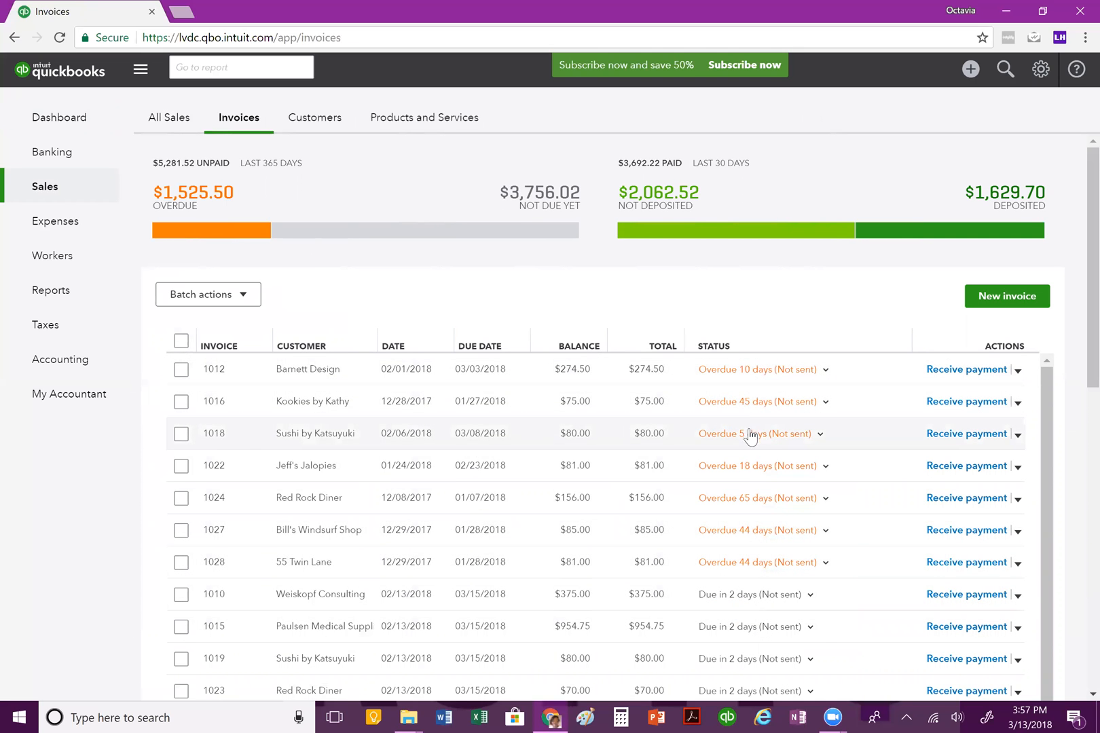
mouse_move(59, 117)
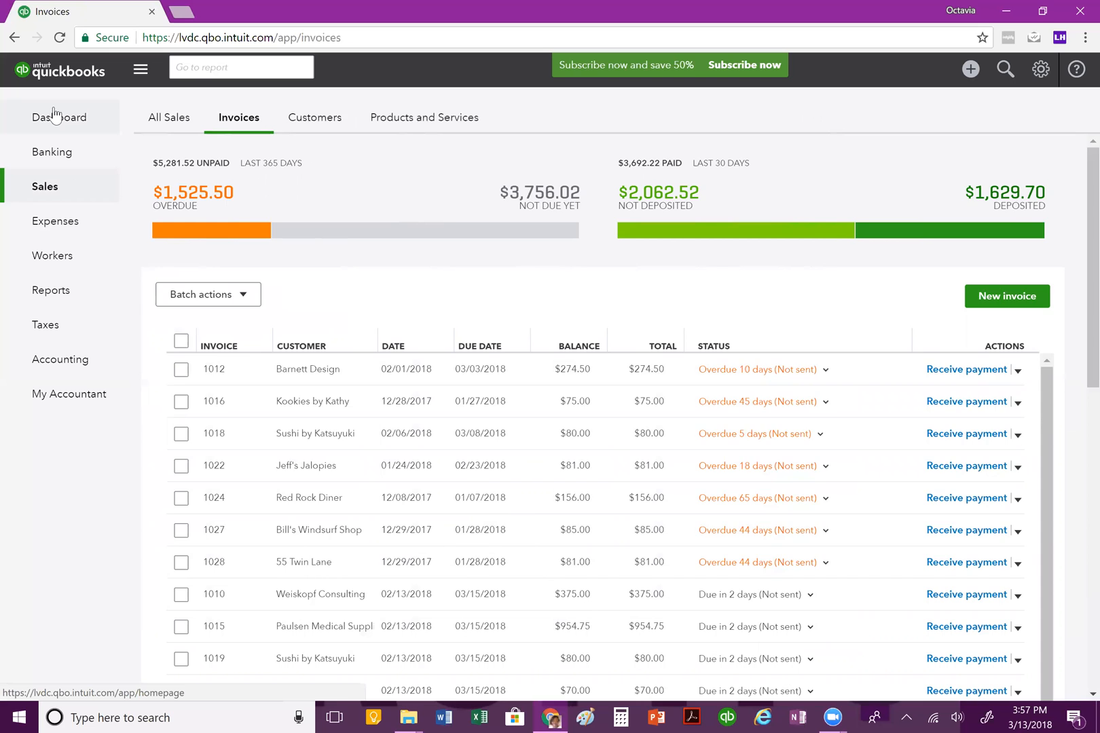
Return to the Dashboard from the left navigation bar
click(59, 117)
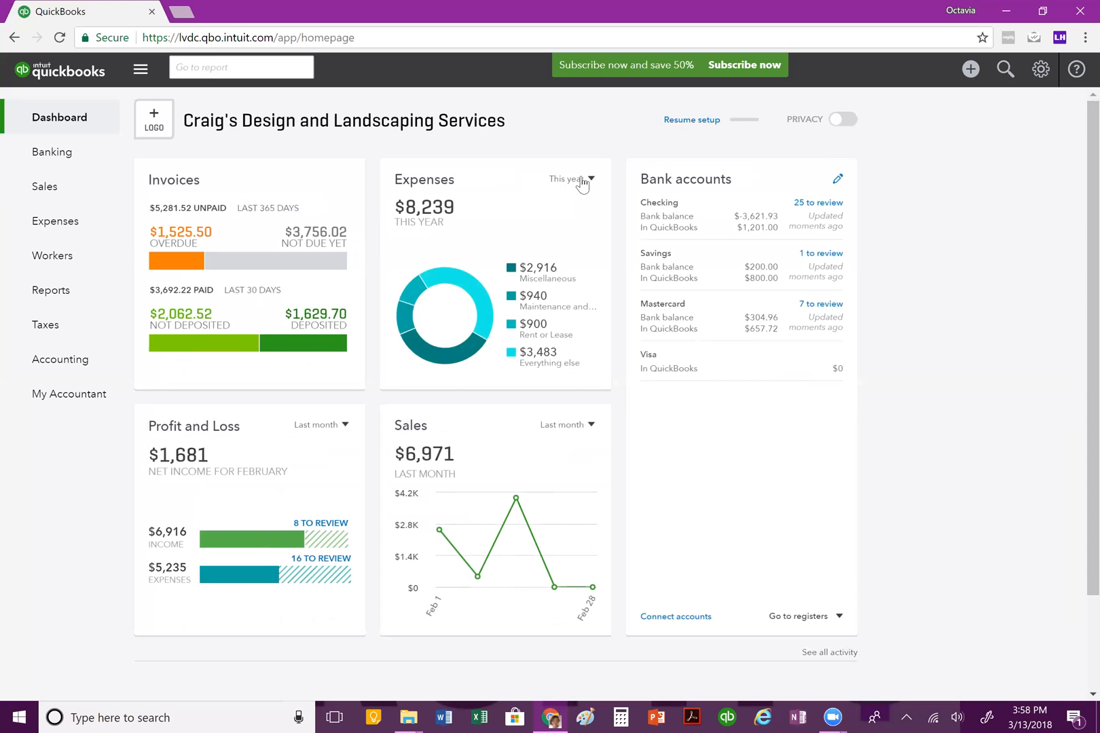
click(570, 179)
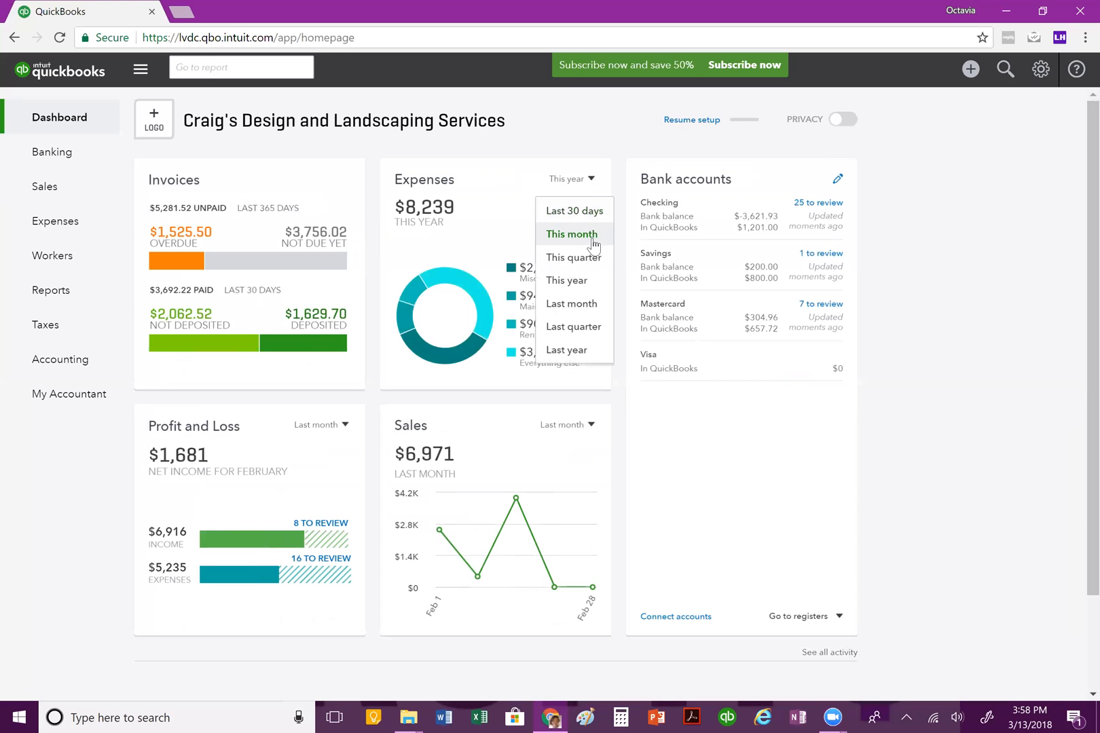
mouse_move(573, 257)
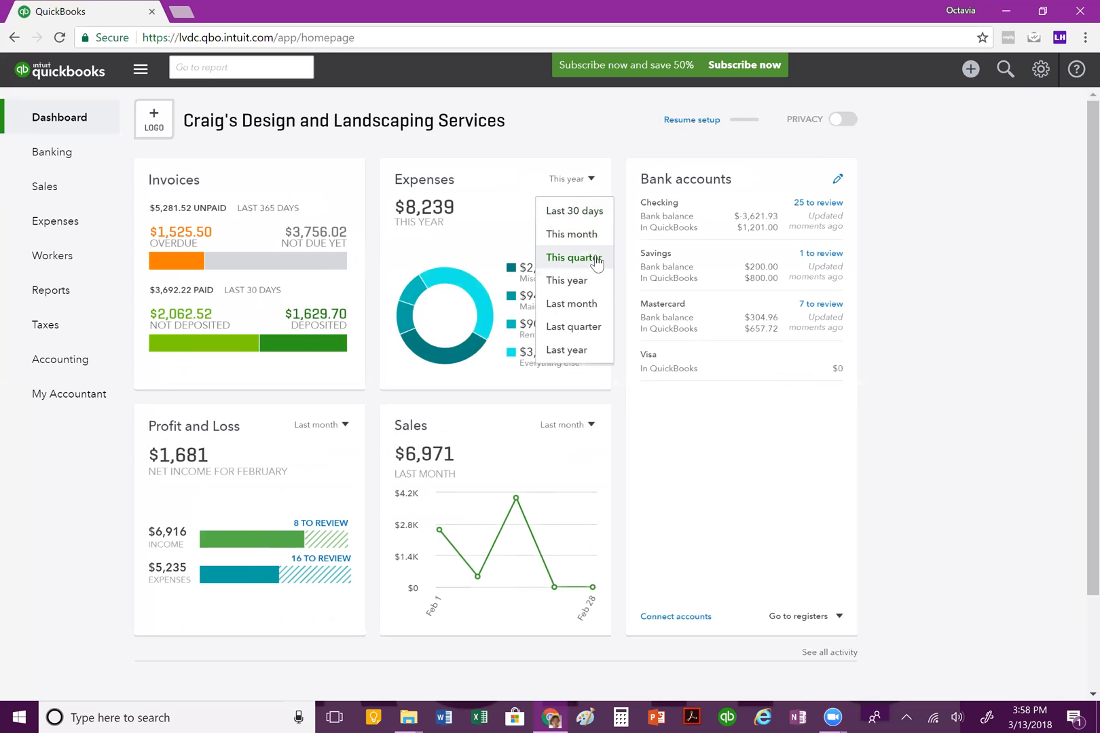
mouse_move(572, 303)
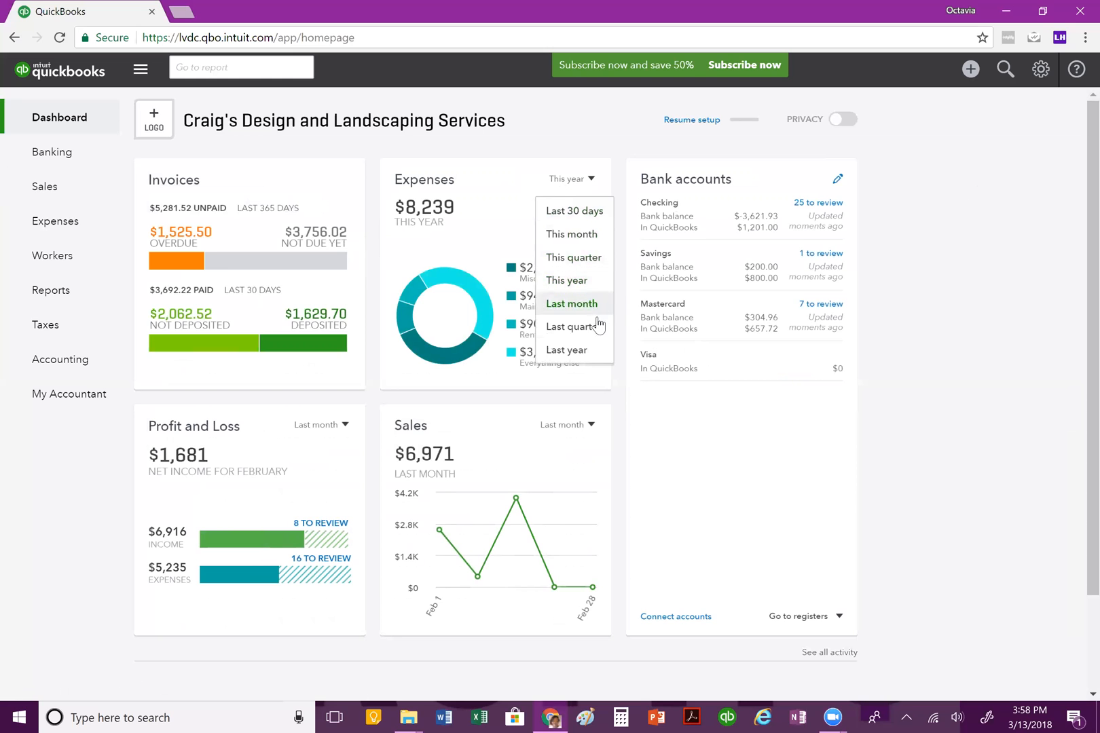
click(573, 257)
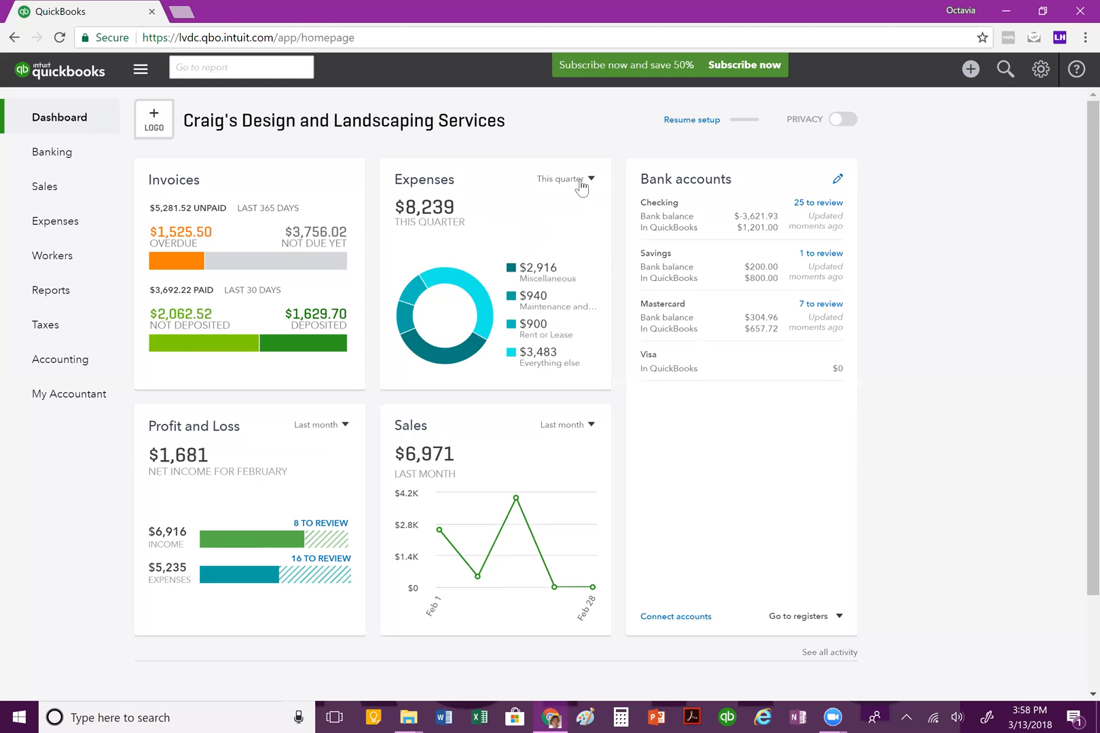
click(566, 179)
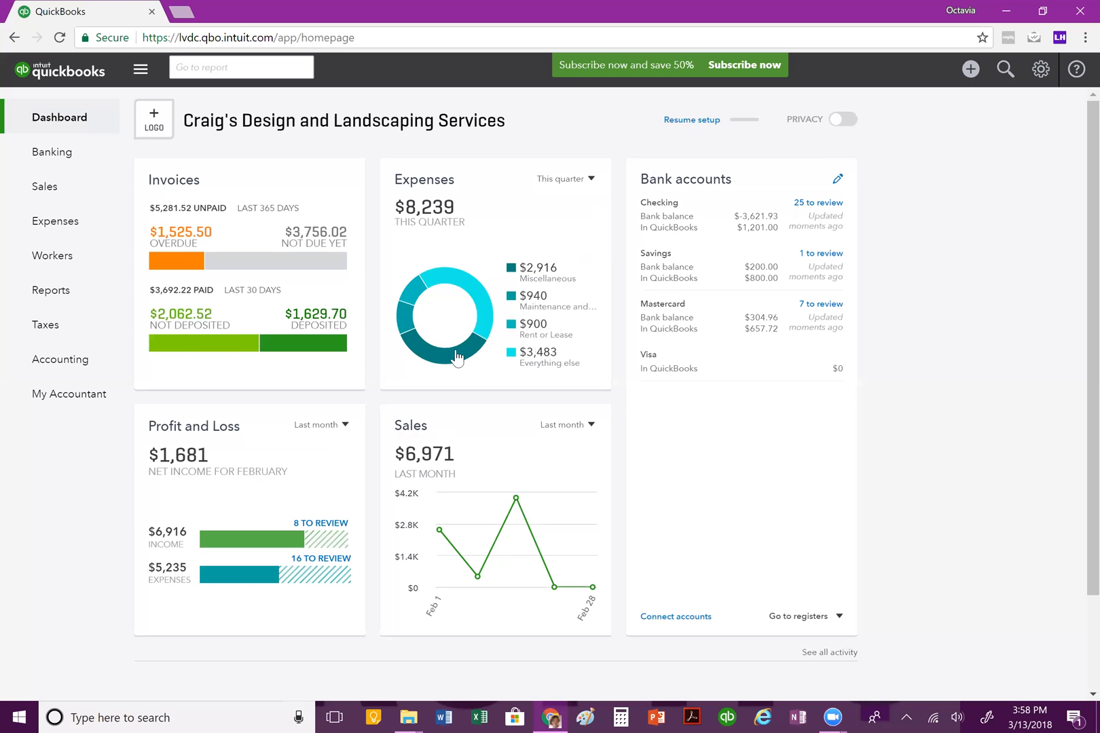
mouse_move(462, 295)
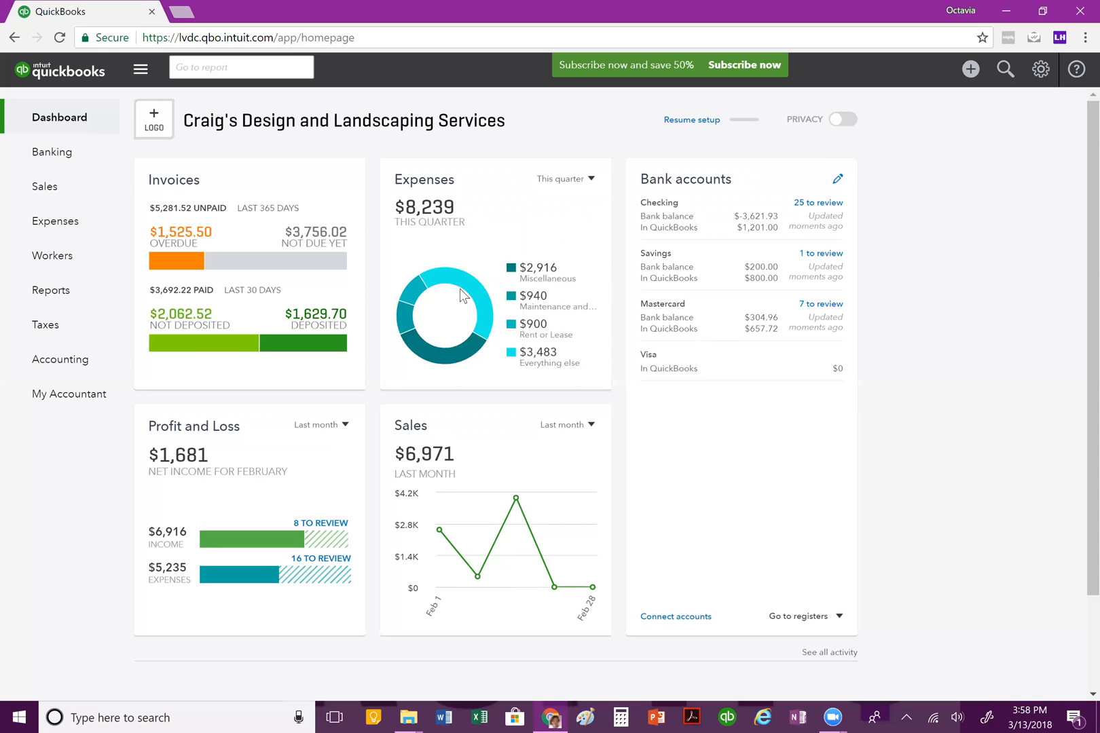
mouse_move(403, 332)
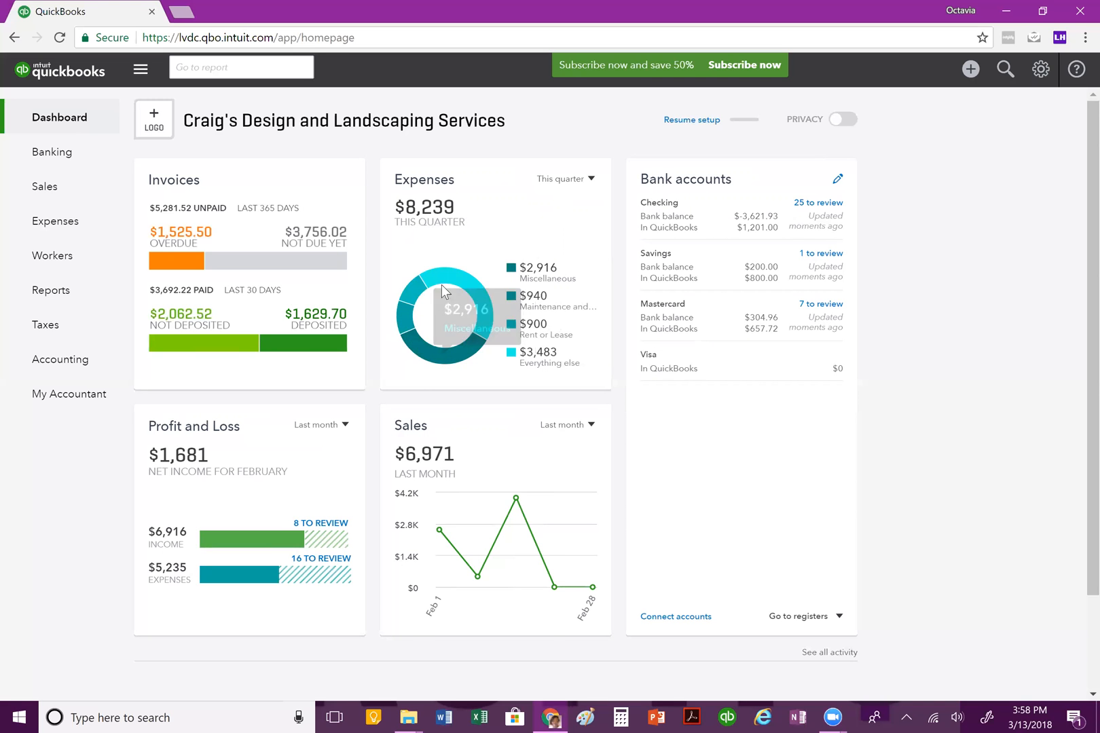
mouse_move(456, 334)
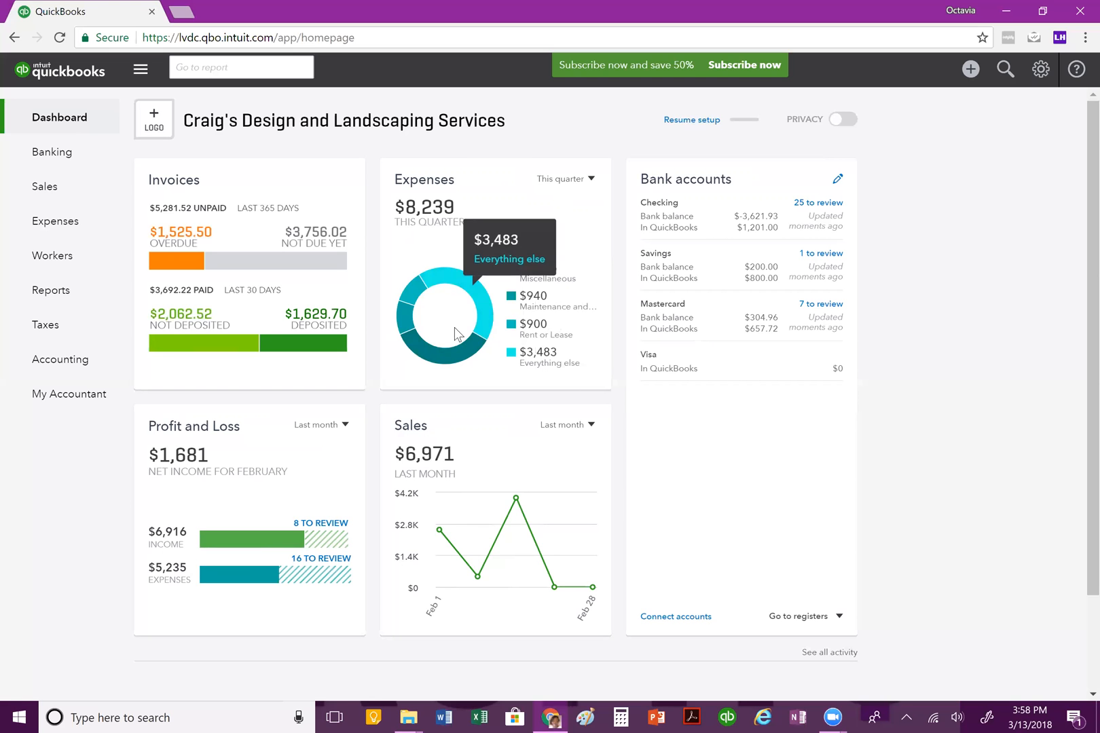
mouse_move(411, 325)
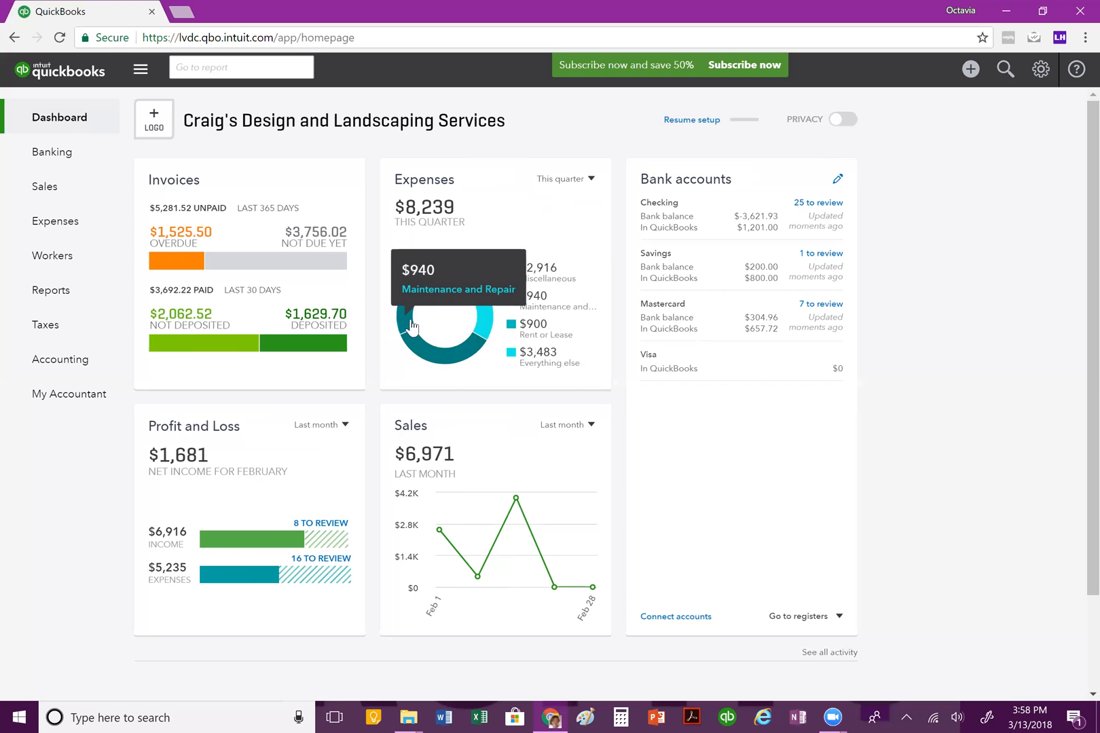
mouse_move(417, 294)
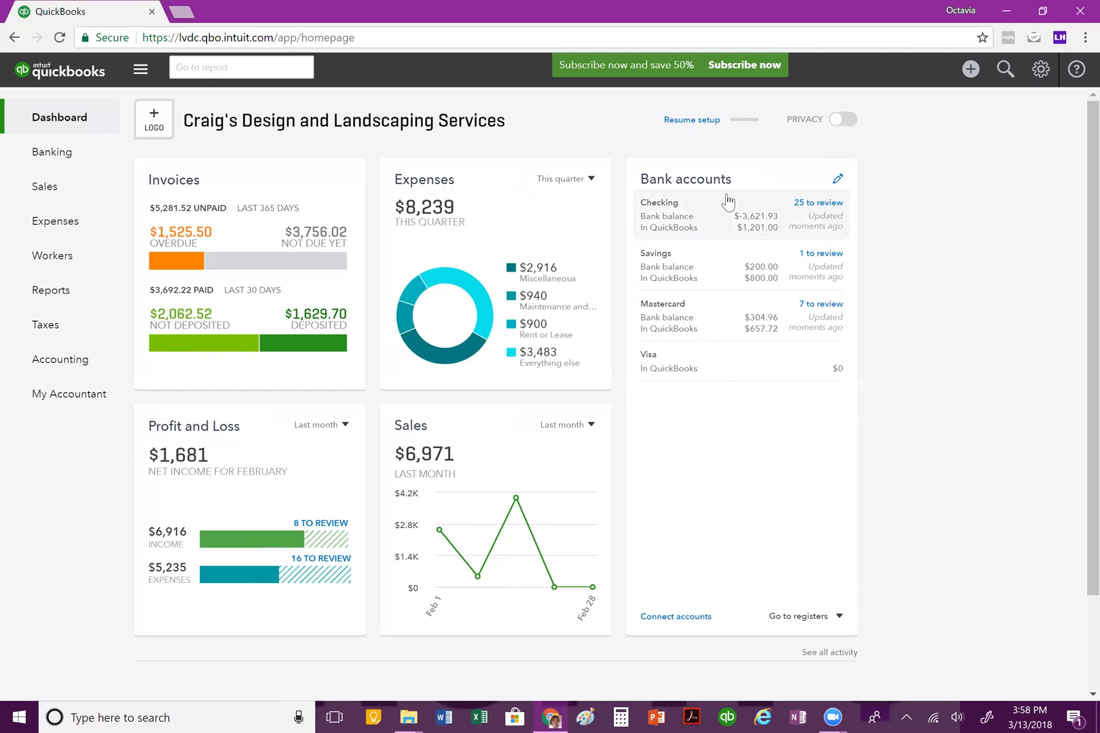
mouse_move(736, 522)
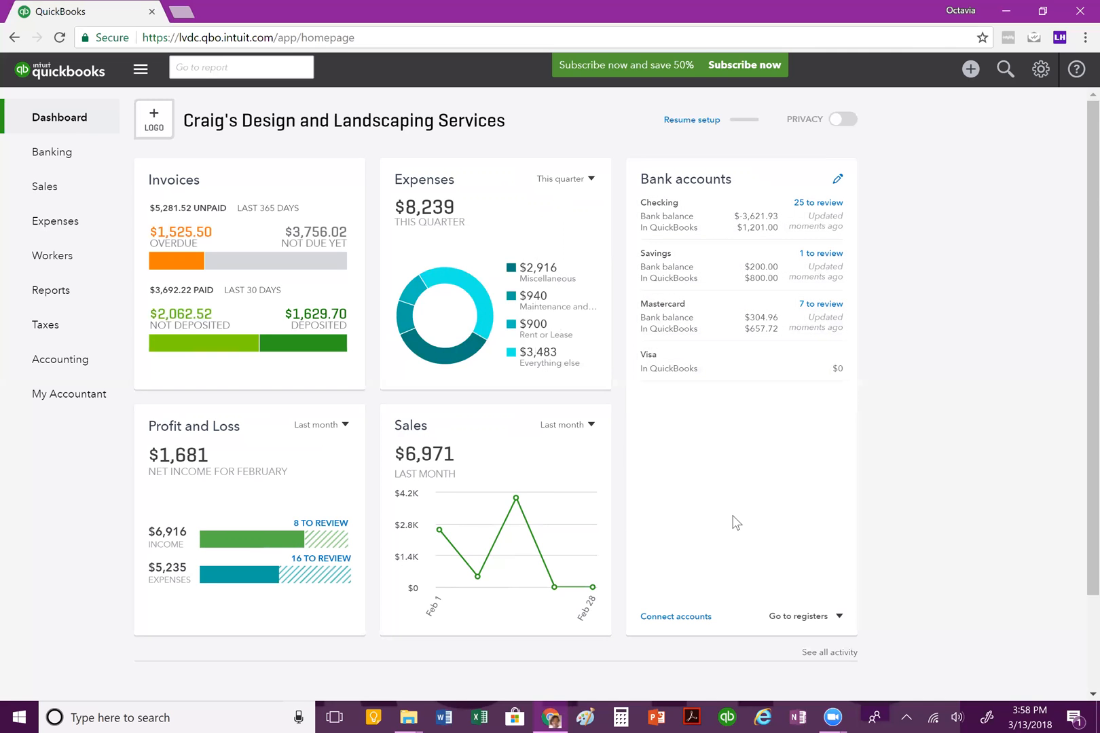
mouse_move(744, 212)
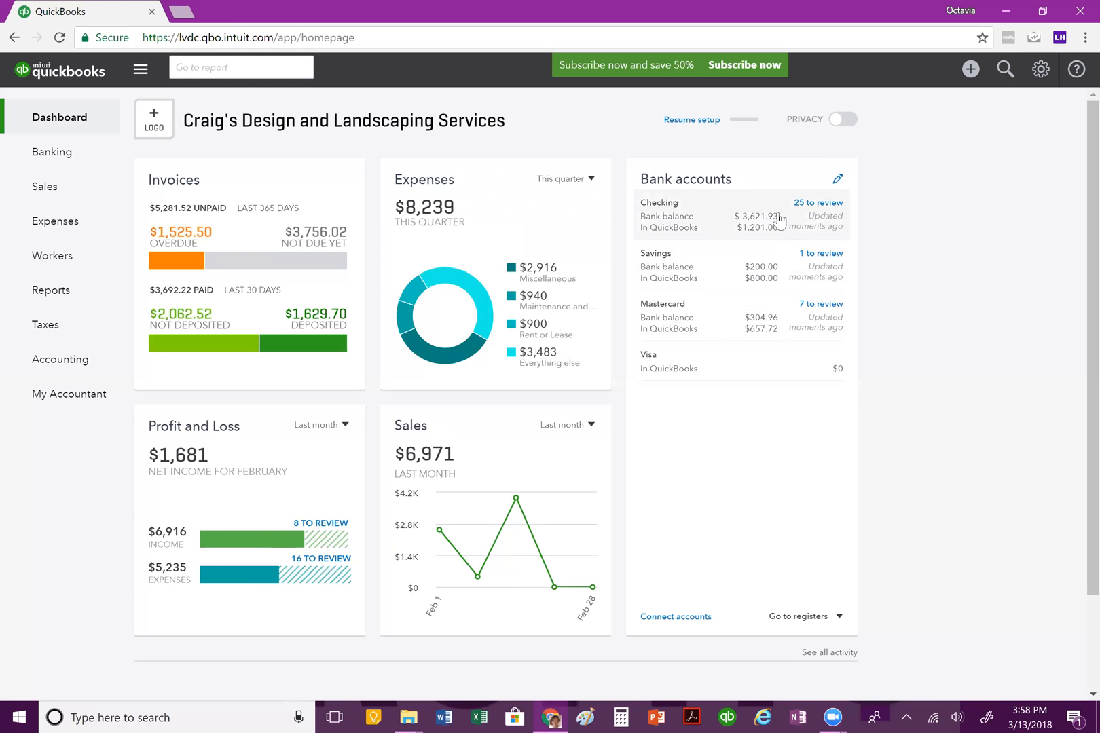
mouse_move(818, 209)
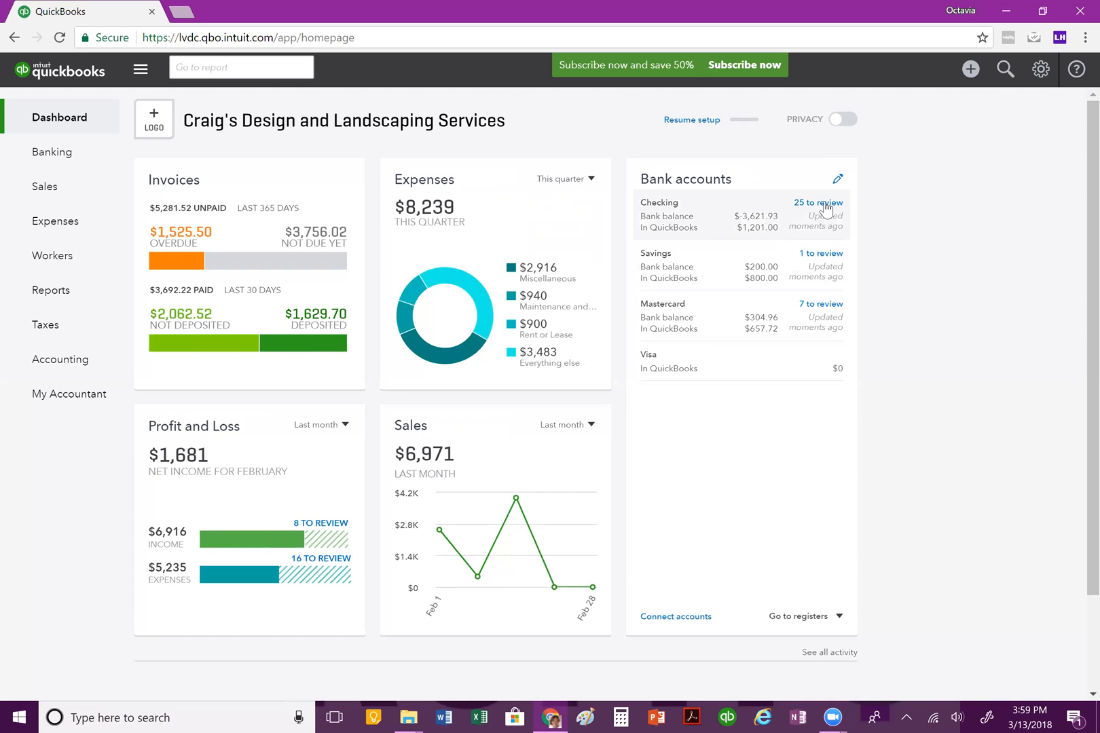
mouse_move(839, 336)
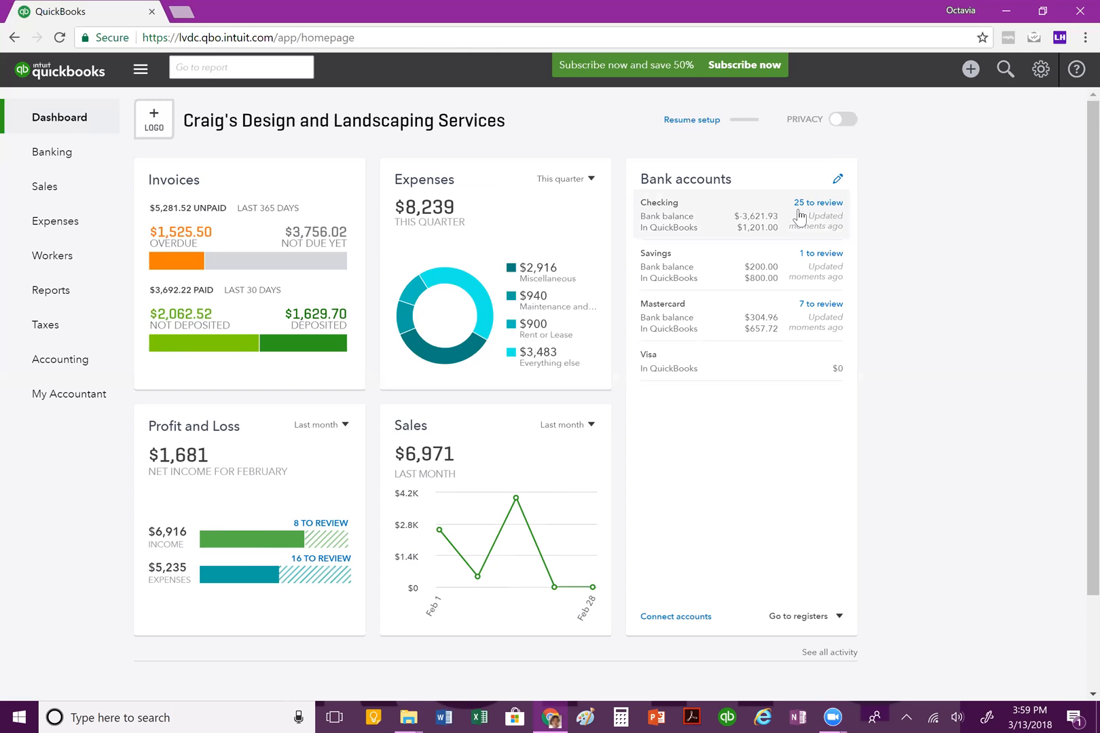
mouse_move(797, 223)
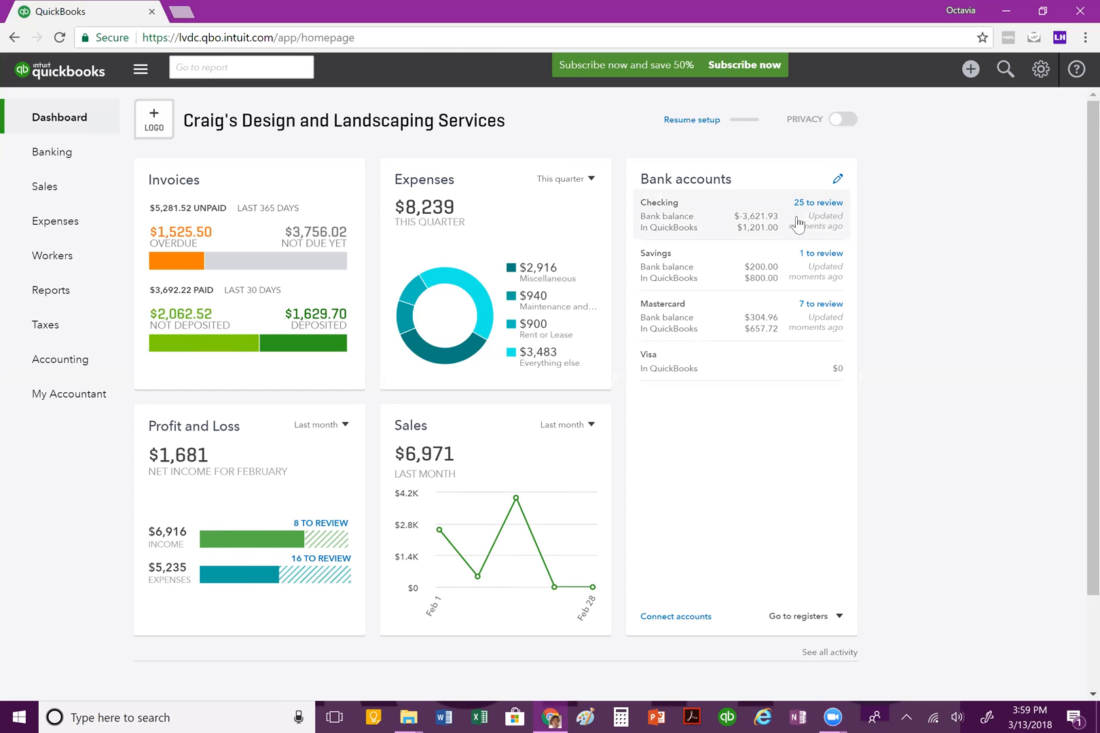
mouse_move(854, 218)
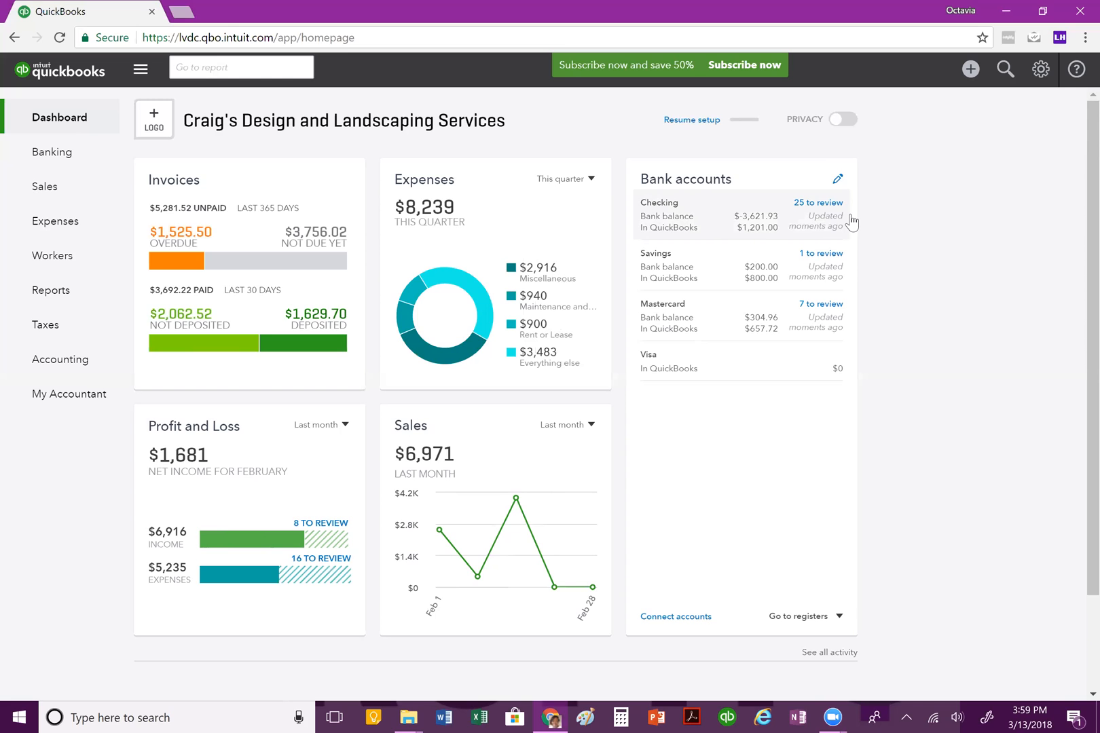
mouse_move(179, 455)
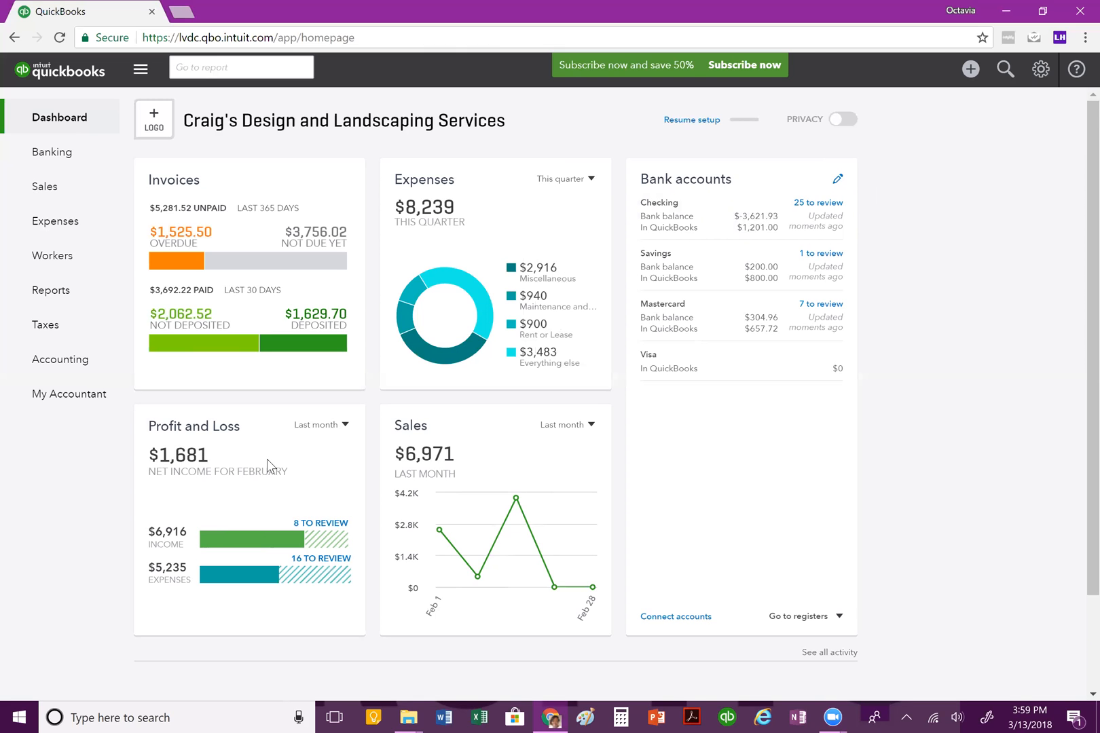
mouse_move(340, 432)
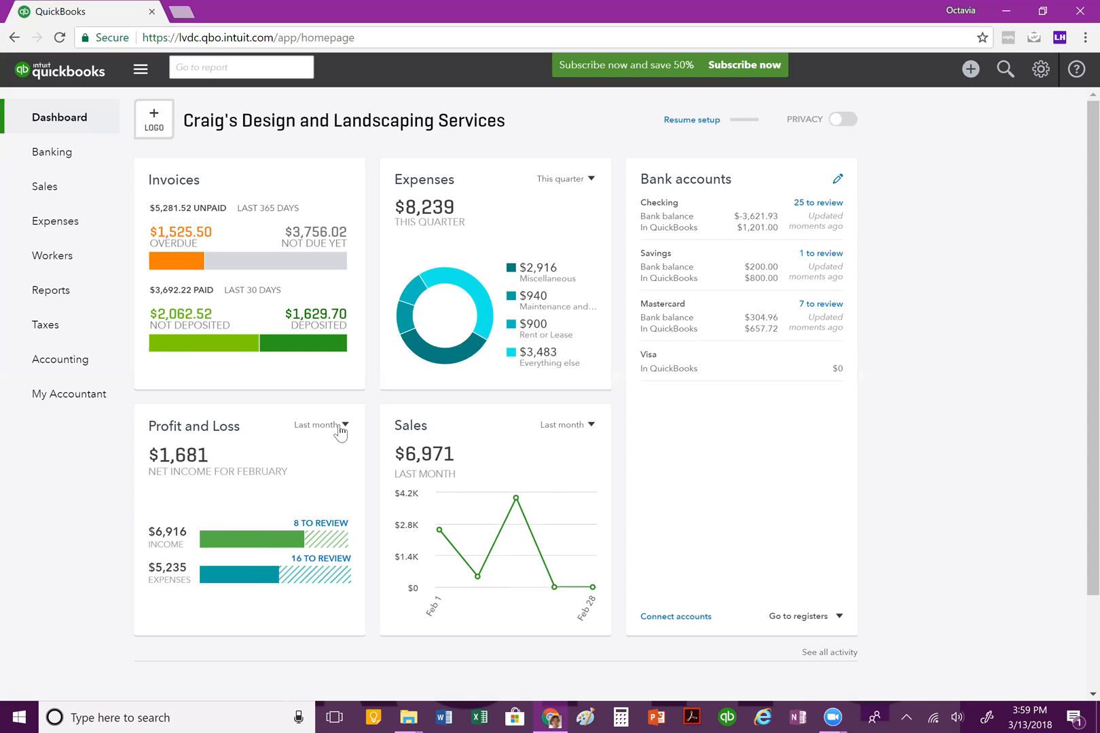
click(321, 425)
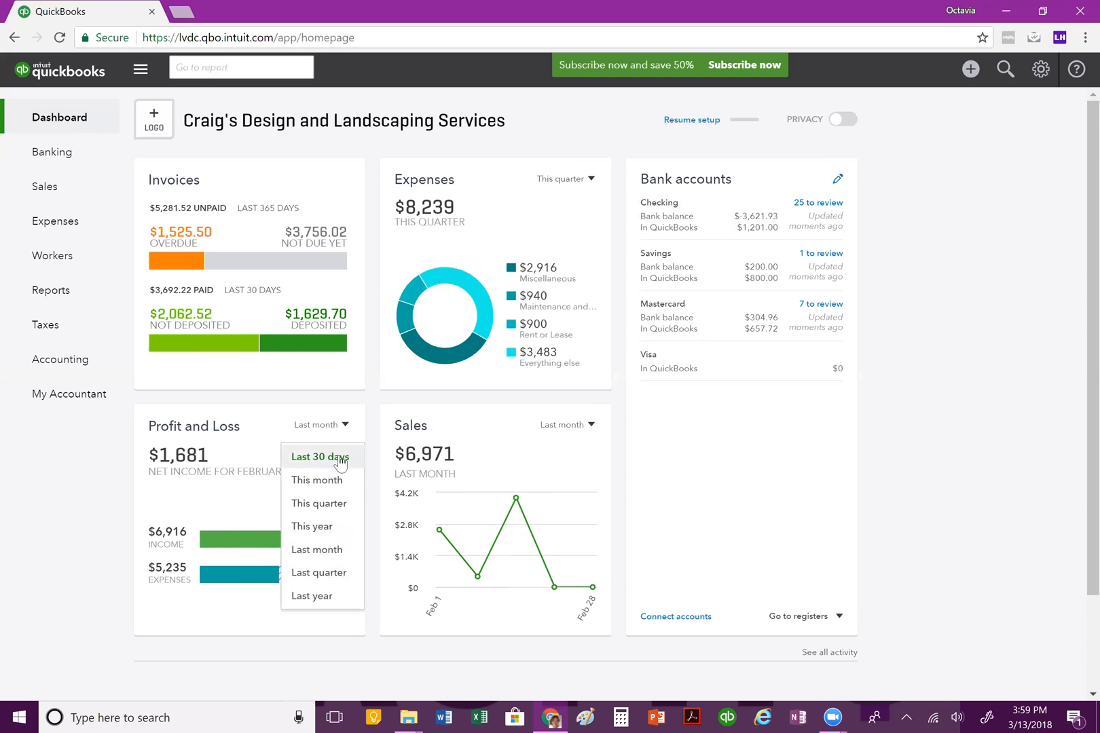
mouse_move(322, 595)
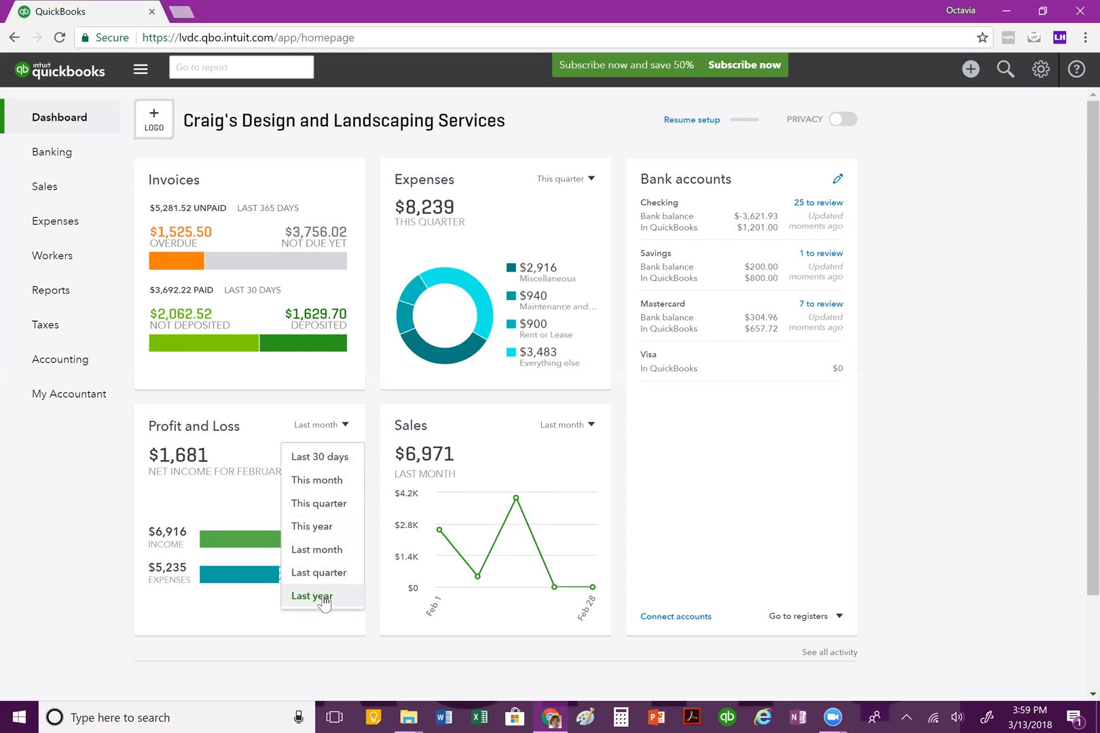
scroll(down, 3)
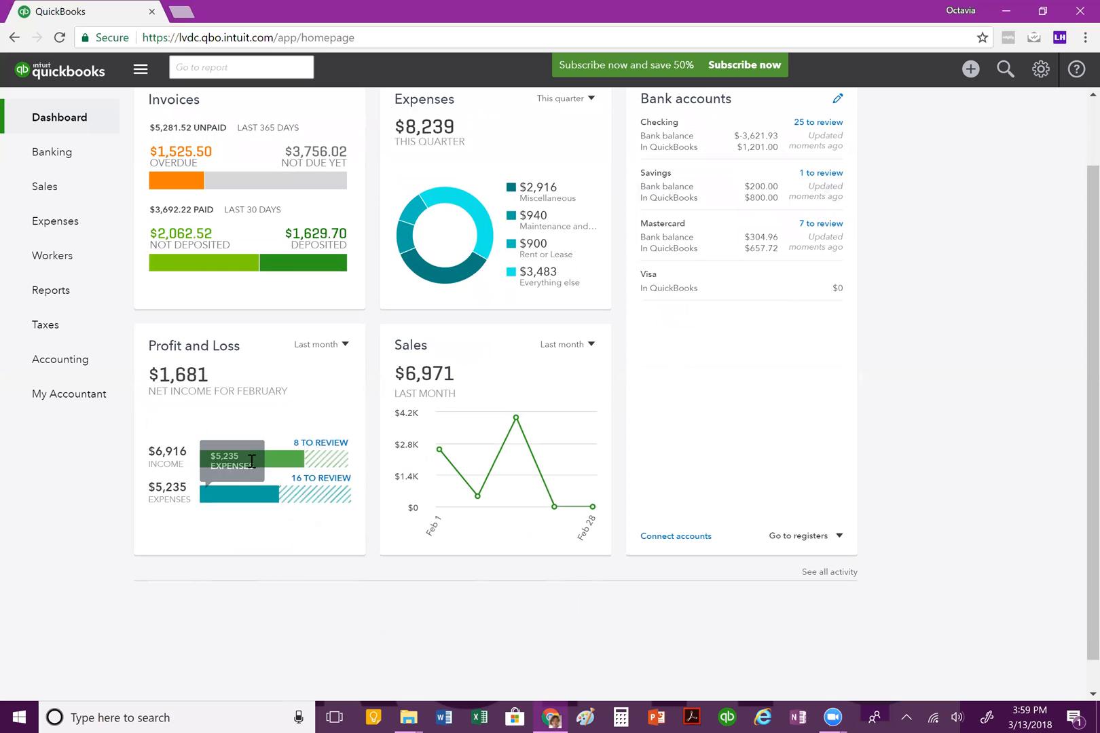
mouse_move(252, 461)
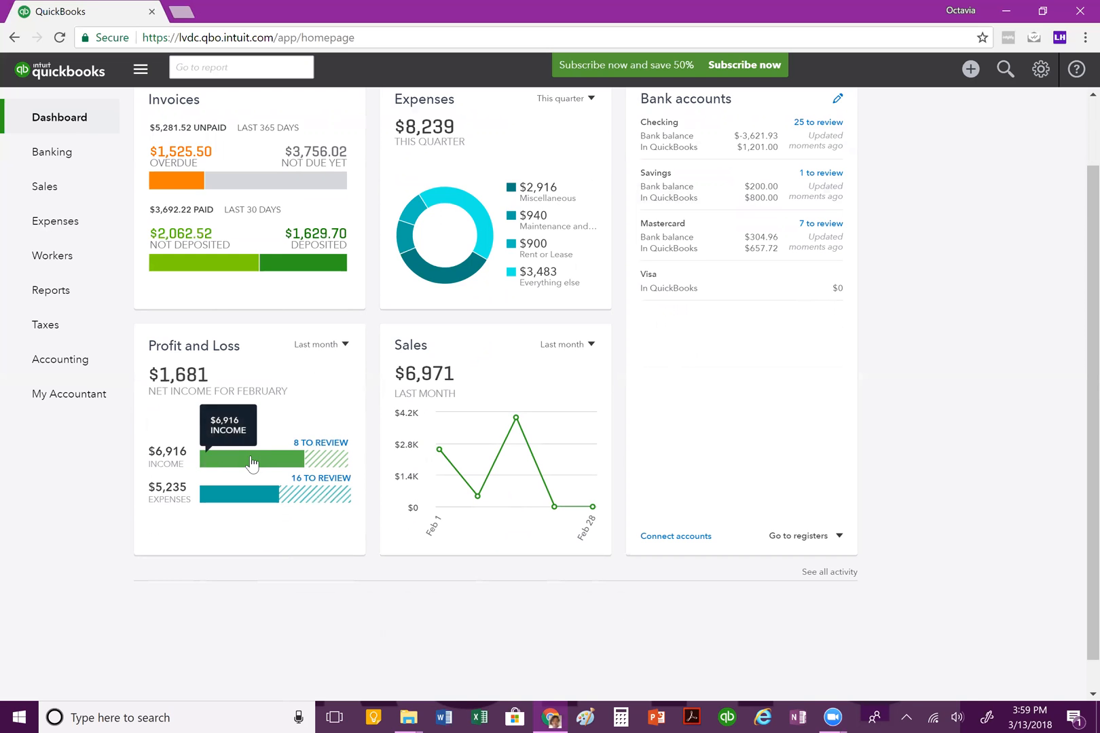
mouse_move(305, 495)
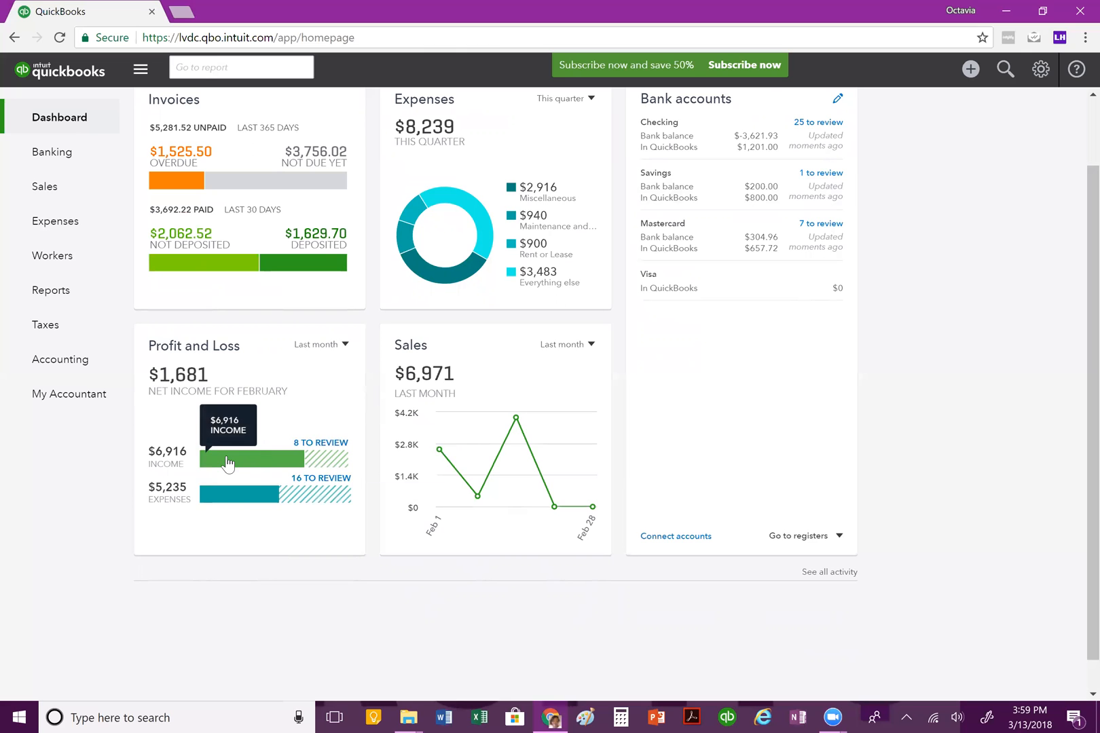
mouse_move(207, 507)
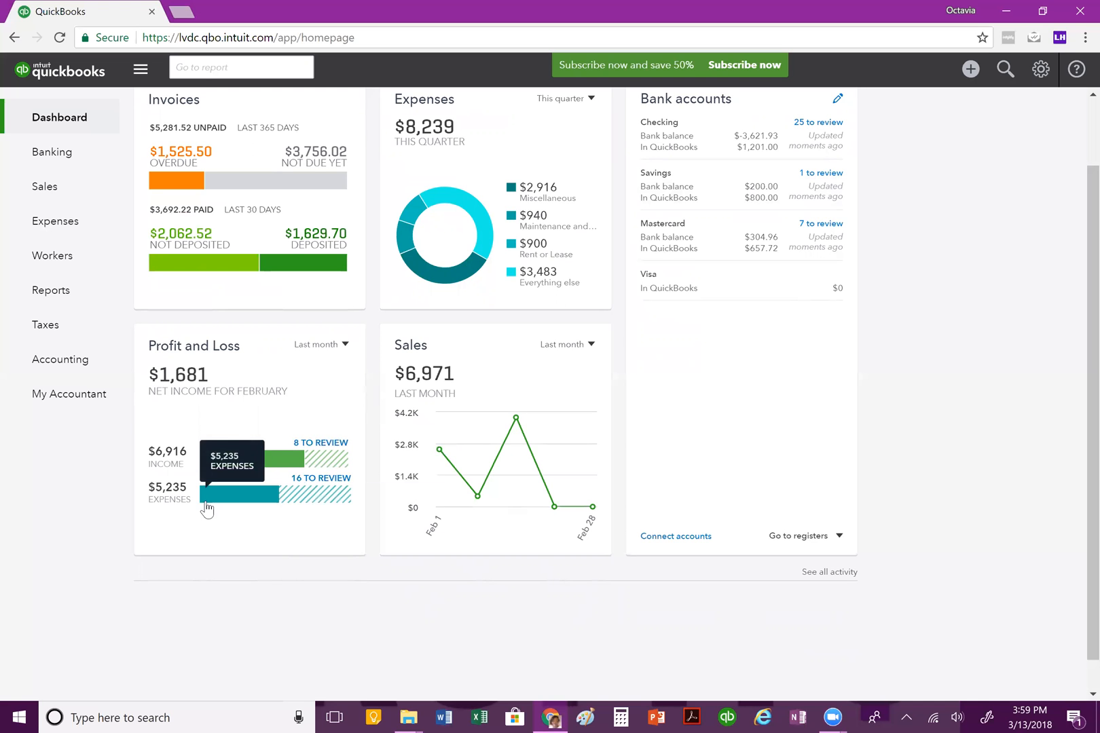
mouse_move(246, 462)
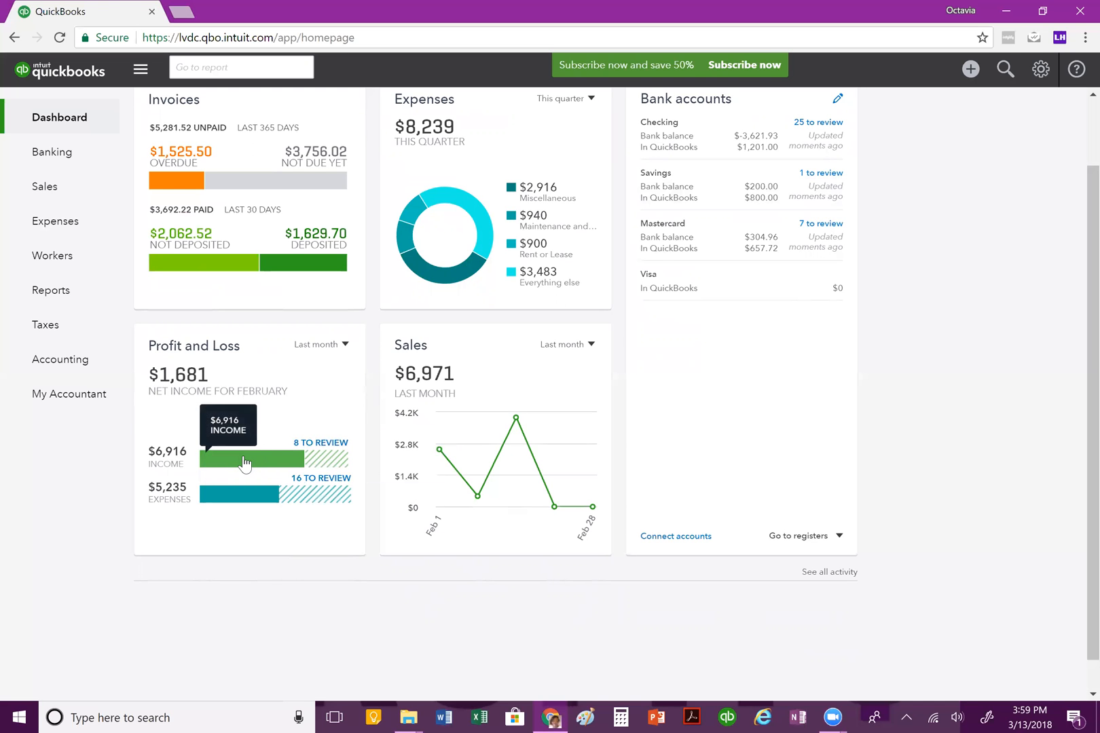
click(246, 459)
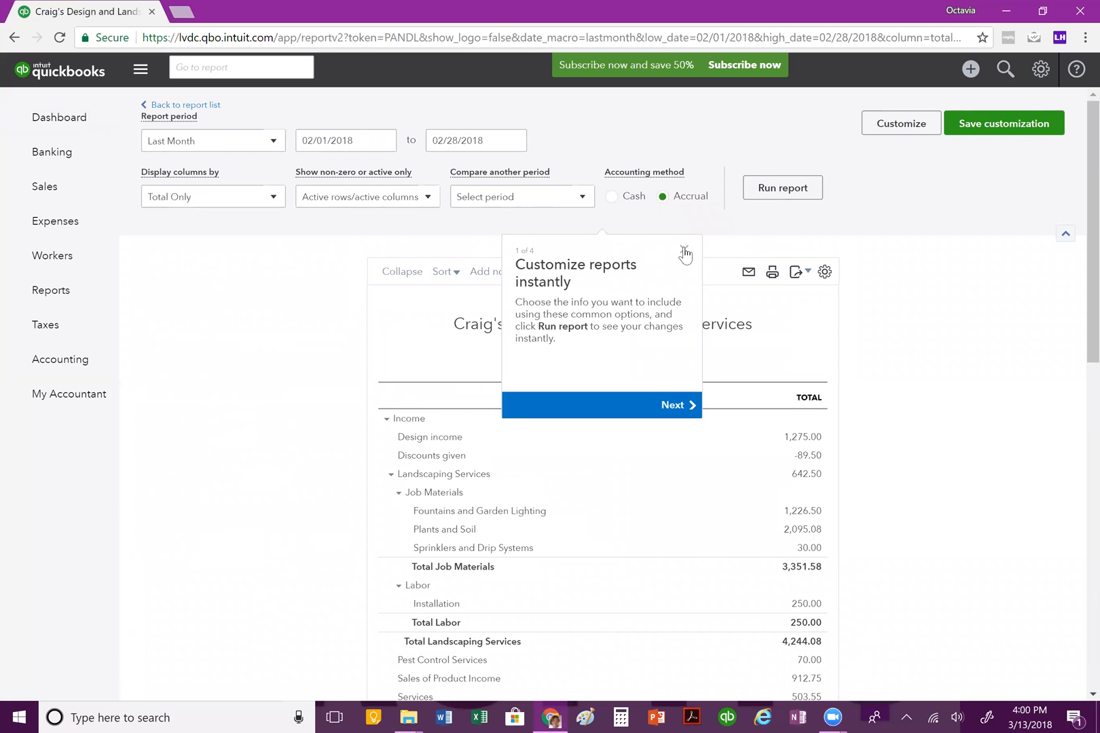
Scroll through the February 2018 Profit and Loss report, then return to the Dashboard
scroll(down, 3)
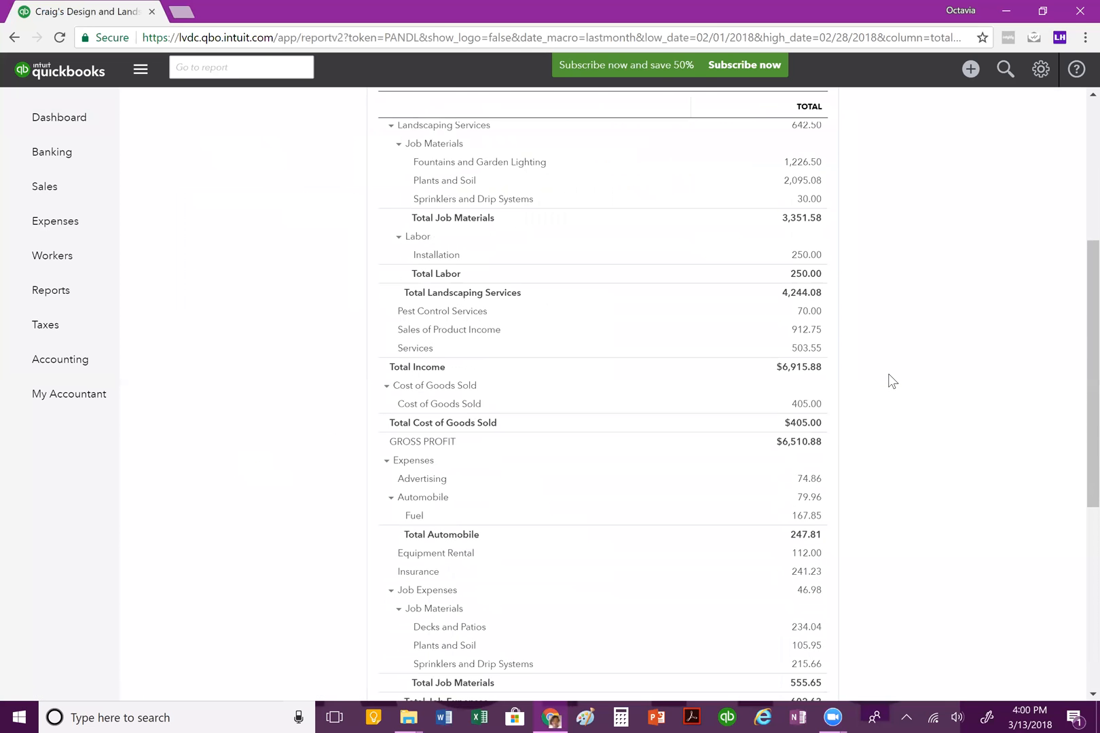
scroll(down, 3)
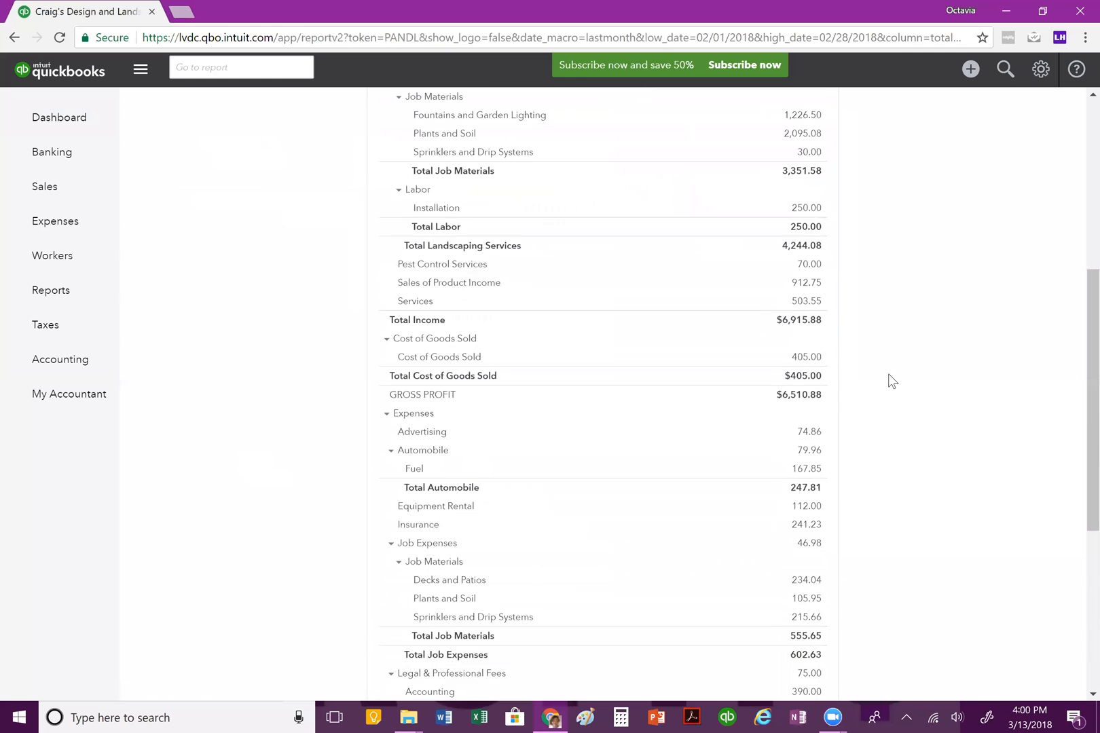
scroll(up, 3)
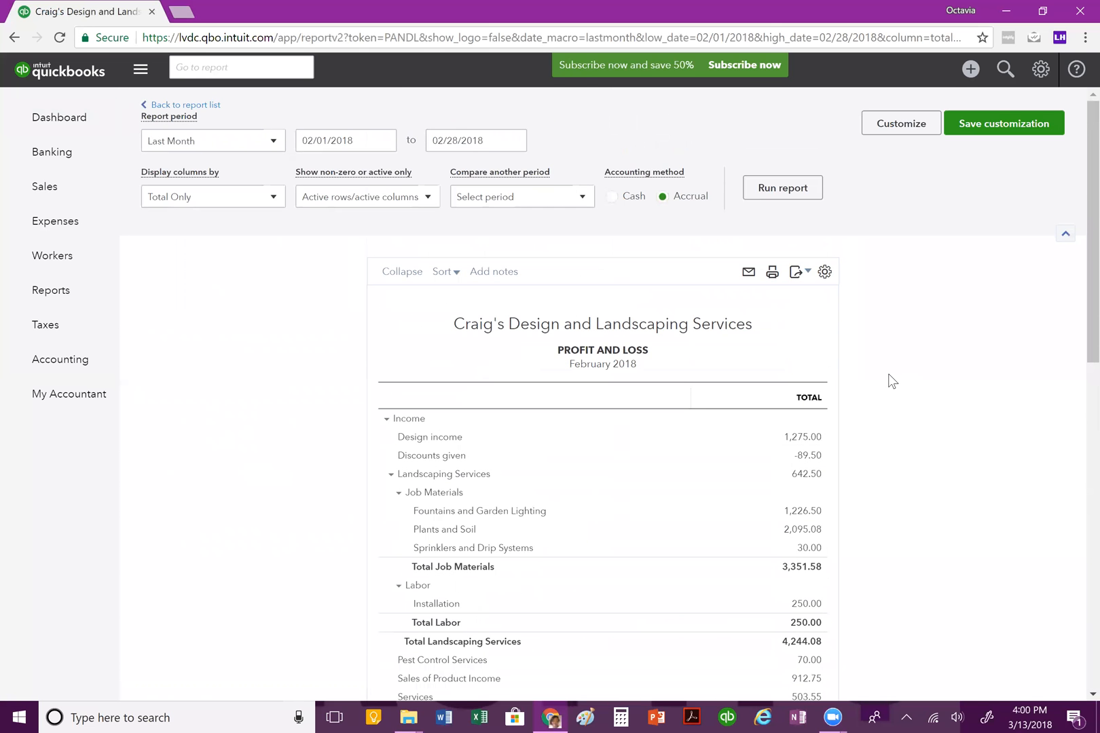
click(60, 117)
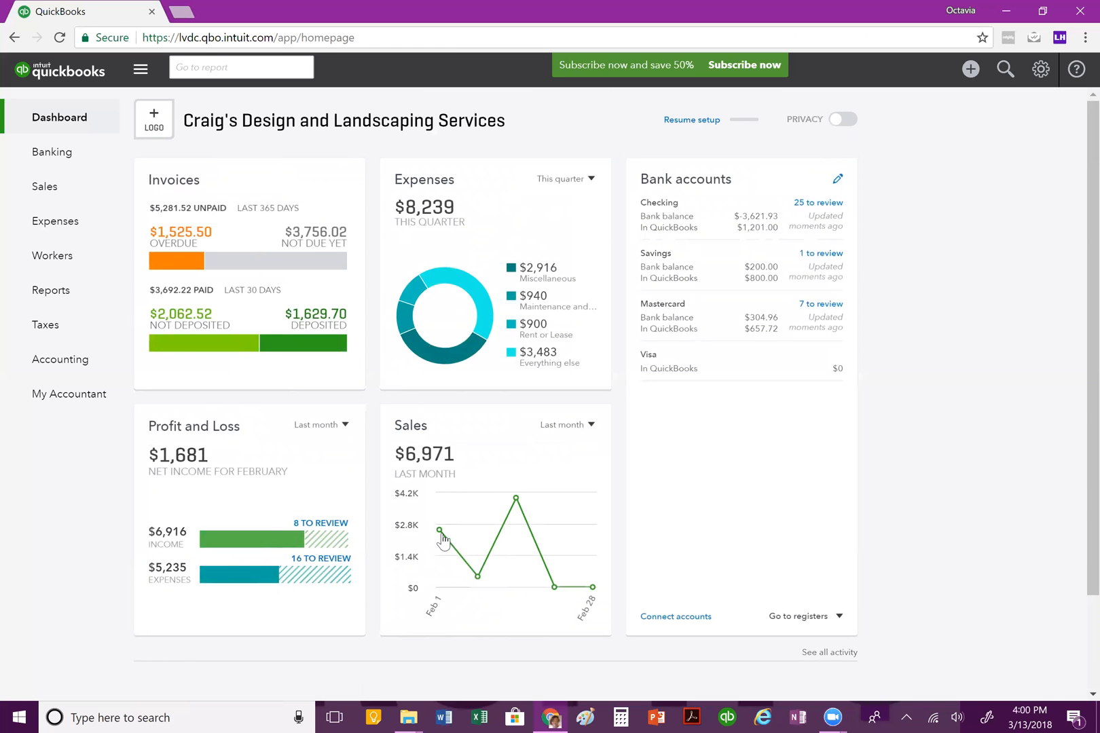
mouse_move(558, 586)
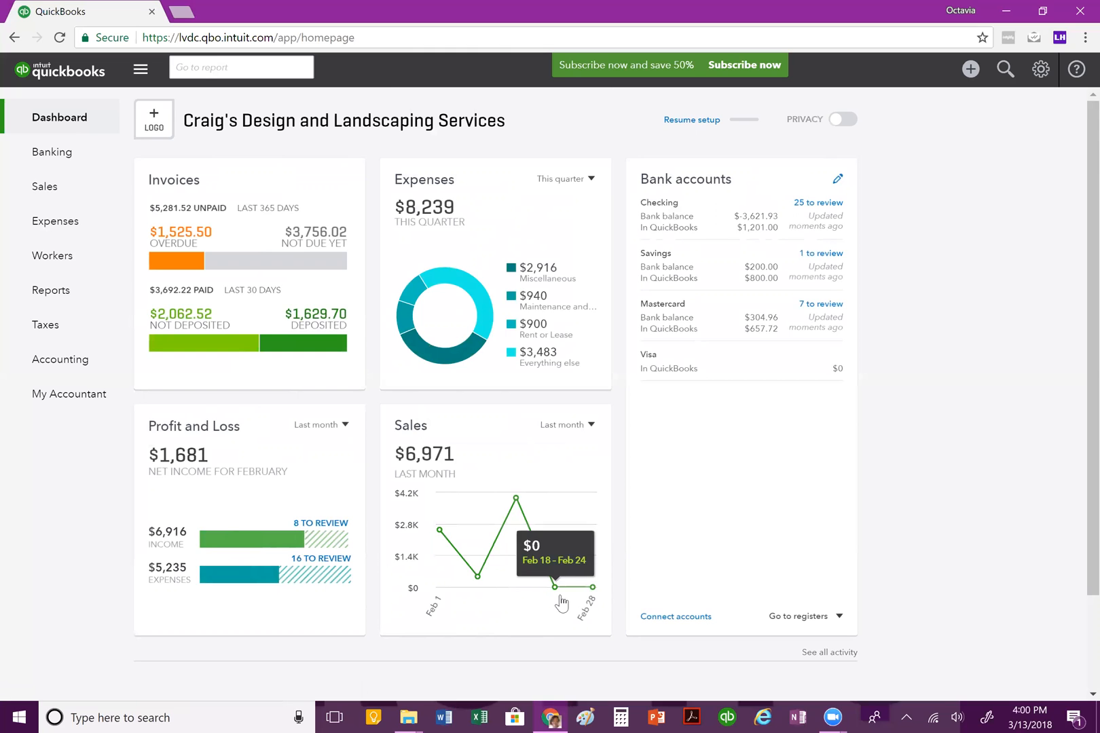
mouse_move(590, 480)
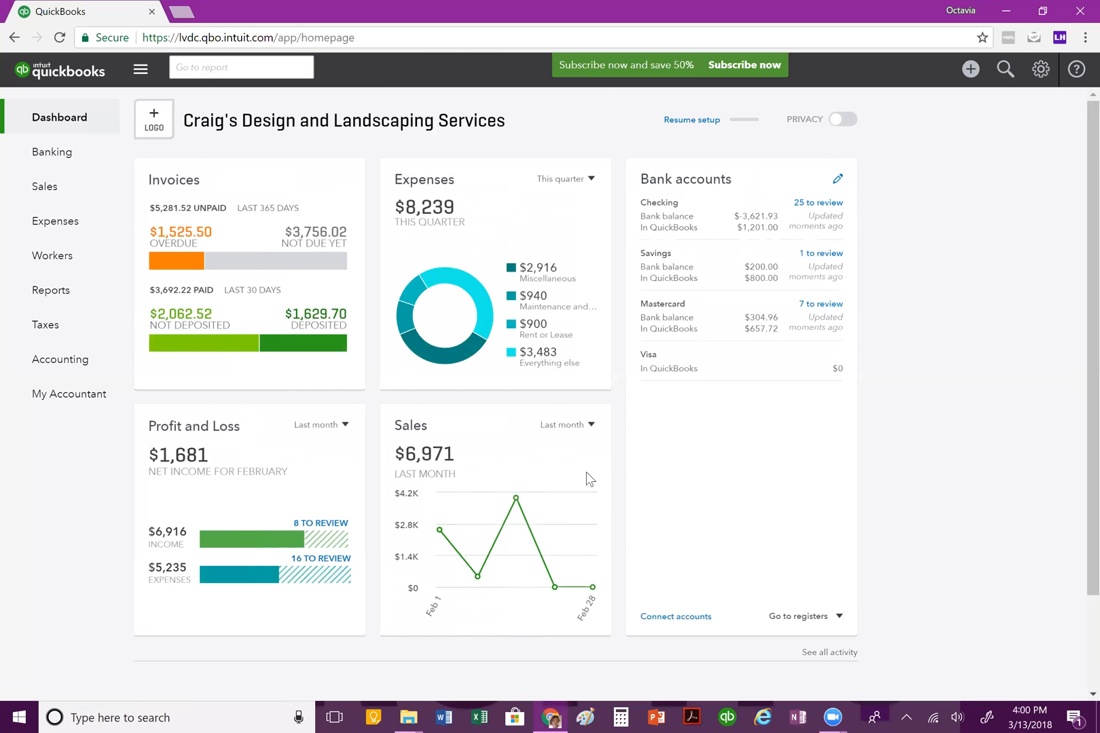
mouse_move(269, 453)
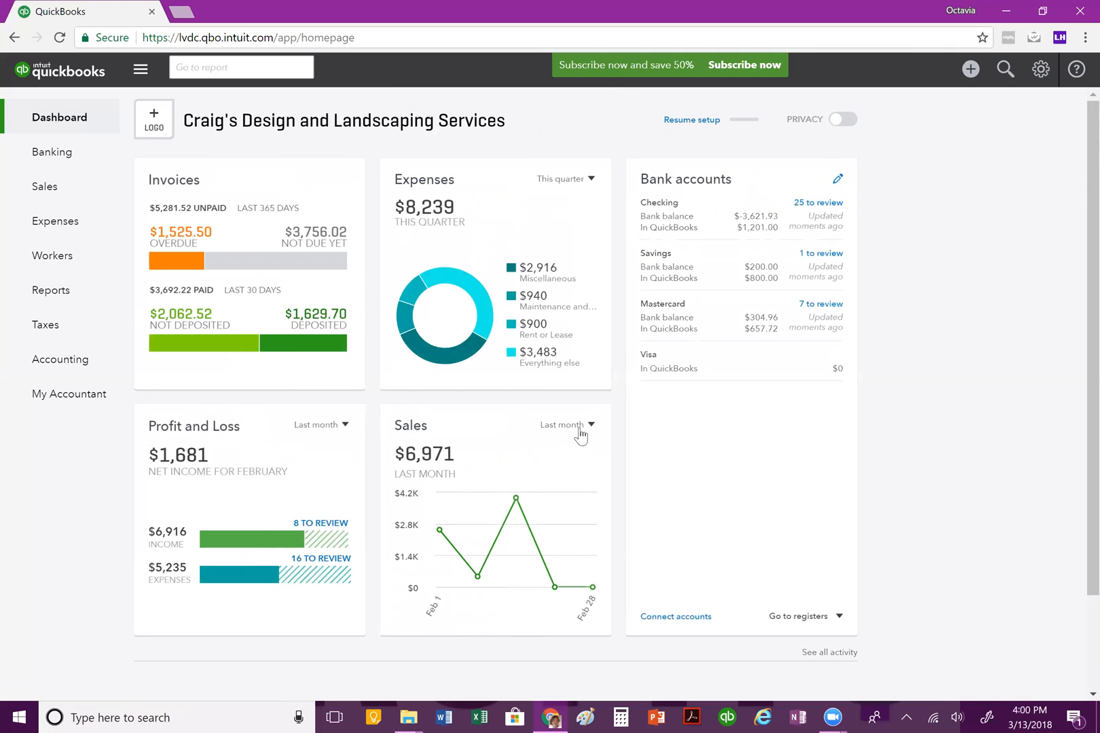
Open the Sales card's Last month dropdown to list period options
click(565, 179)
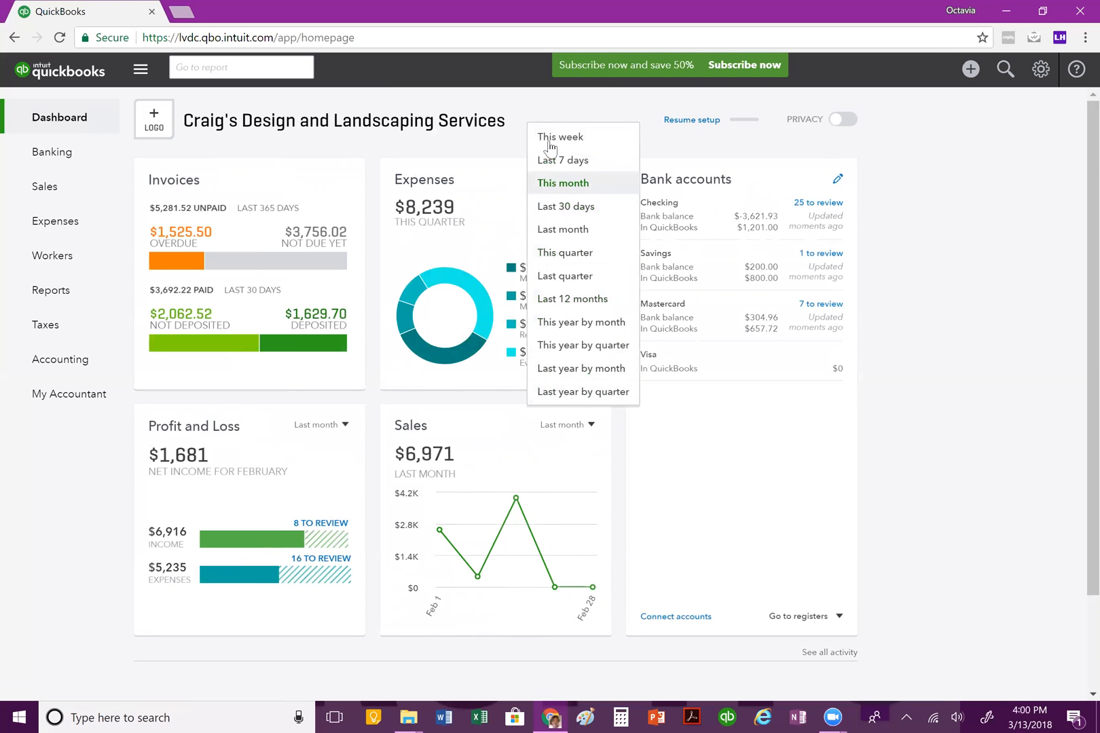